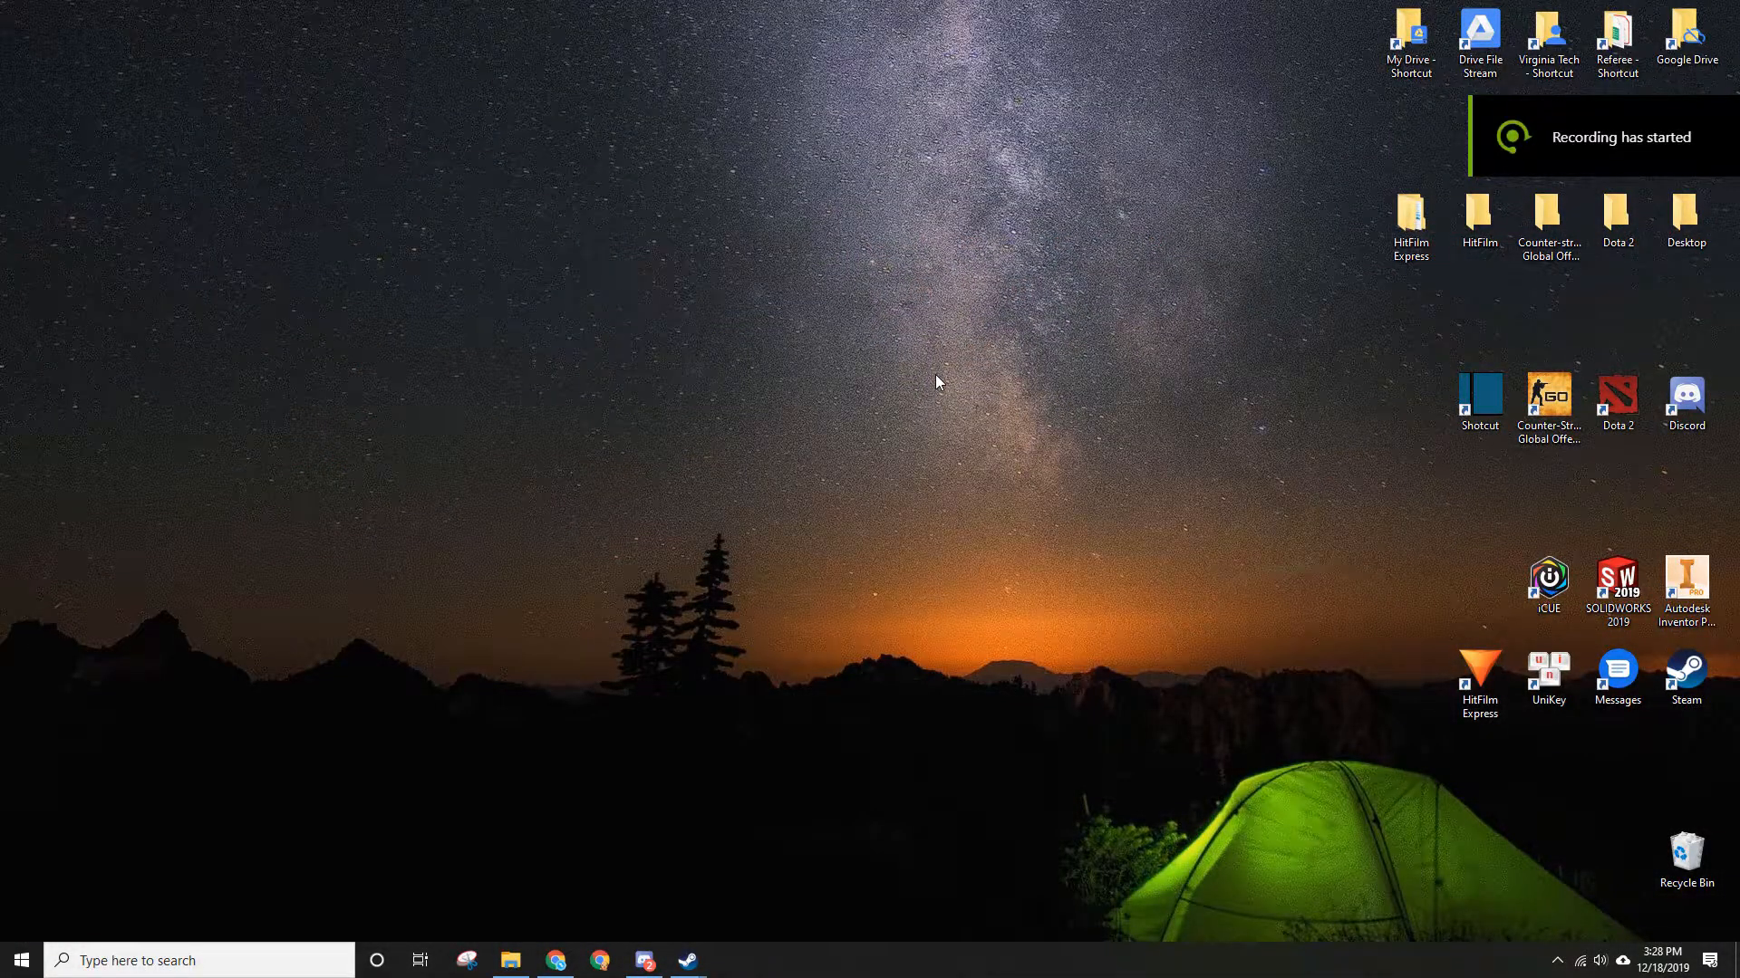
# - Open a new Chrome window from the taskbar icon's jump list
pyautogui.rightClick(555, 960)
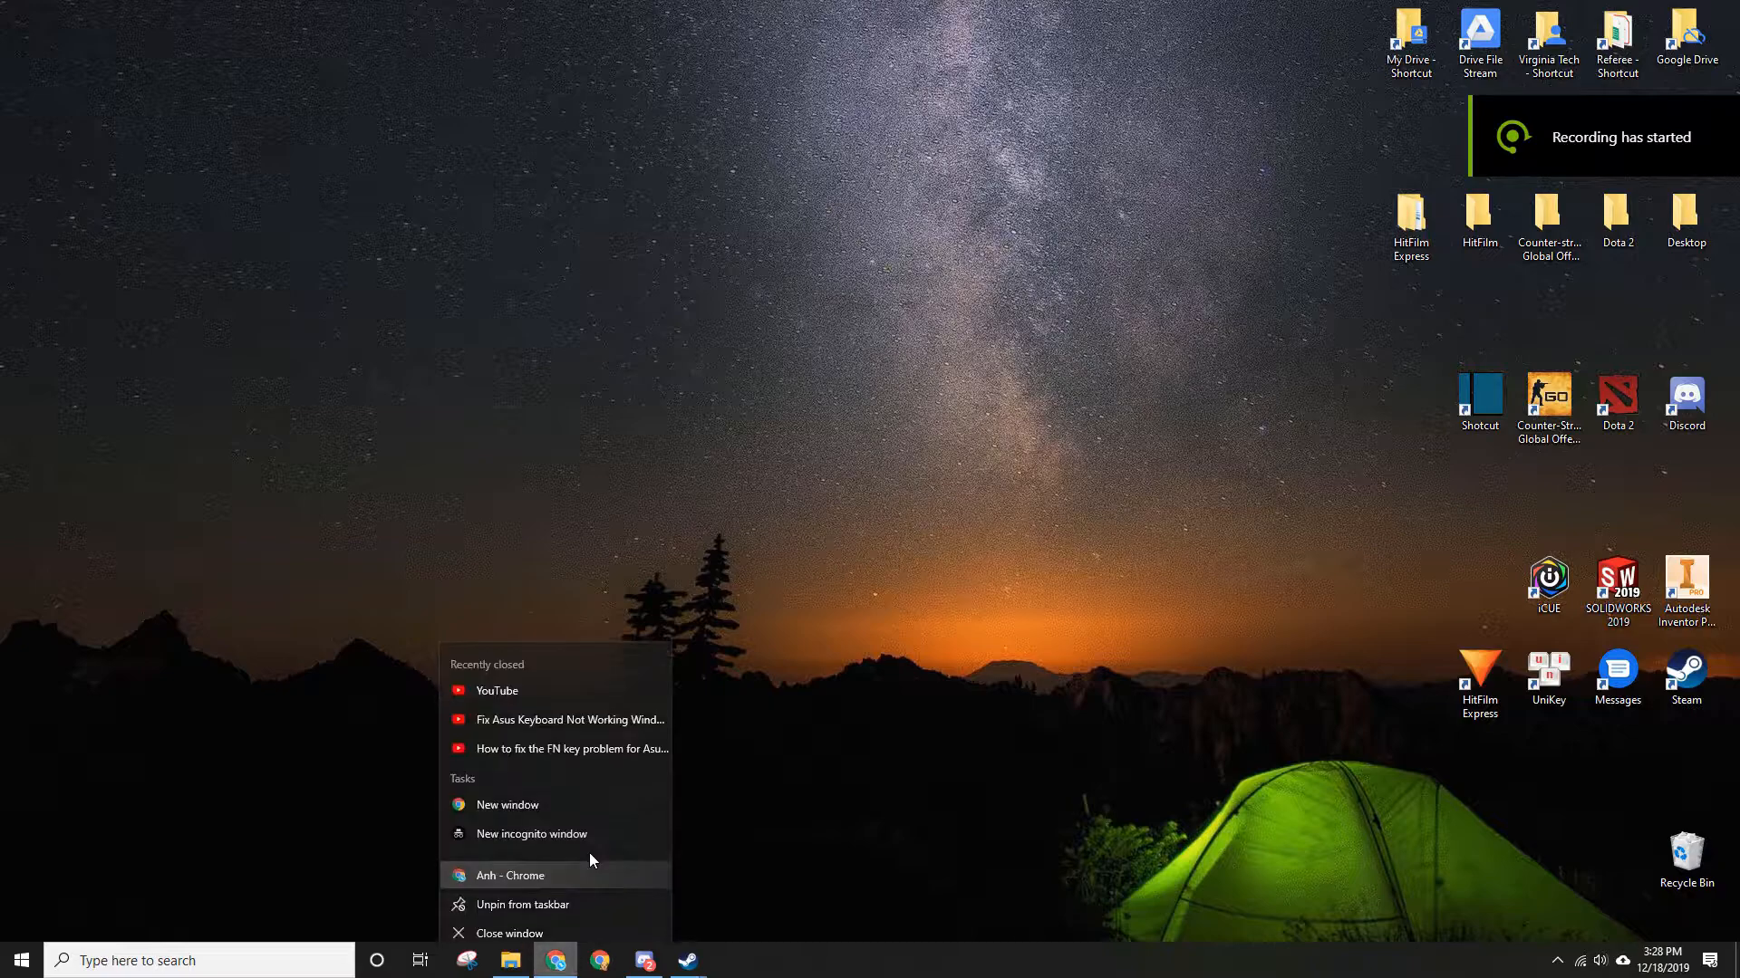
pyautogui.moveTo(547, 799)
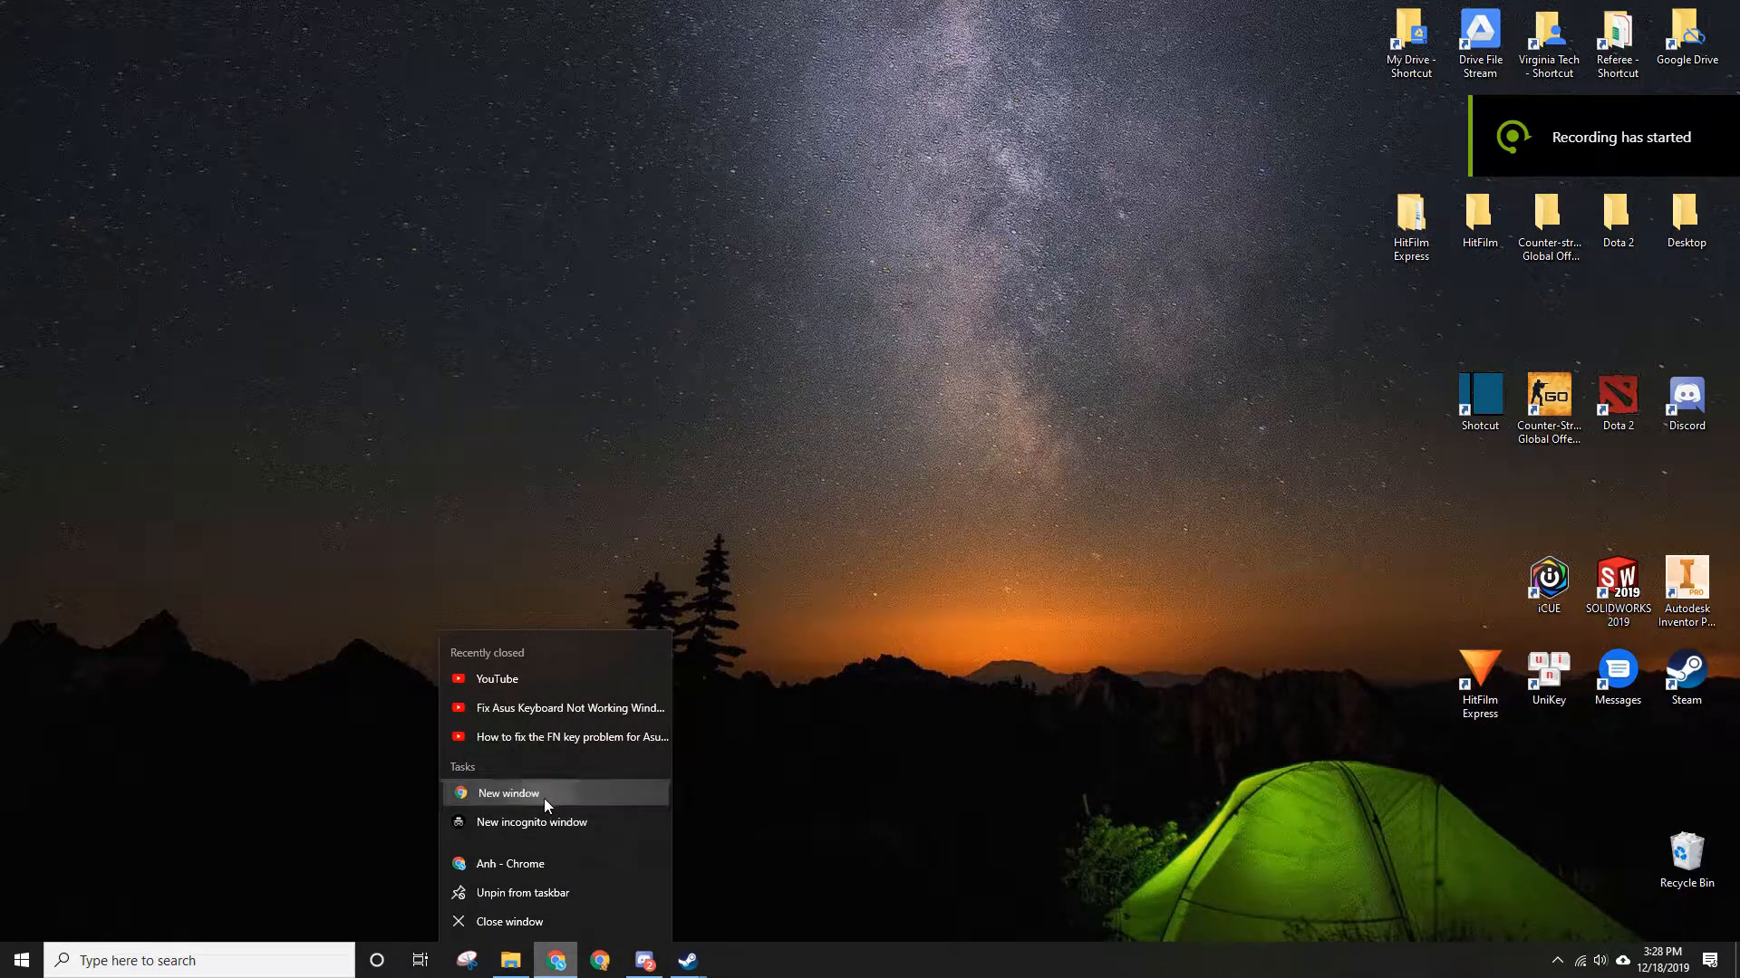
pyautogui.click(507, 794)
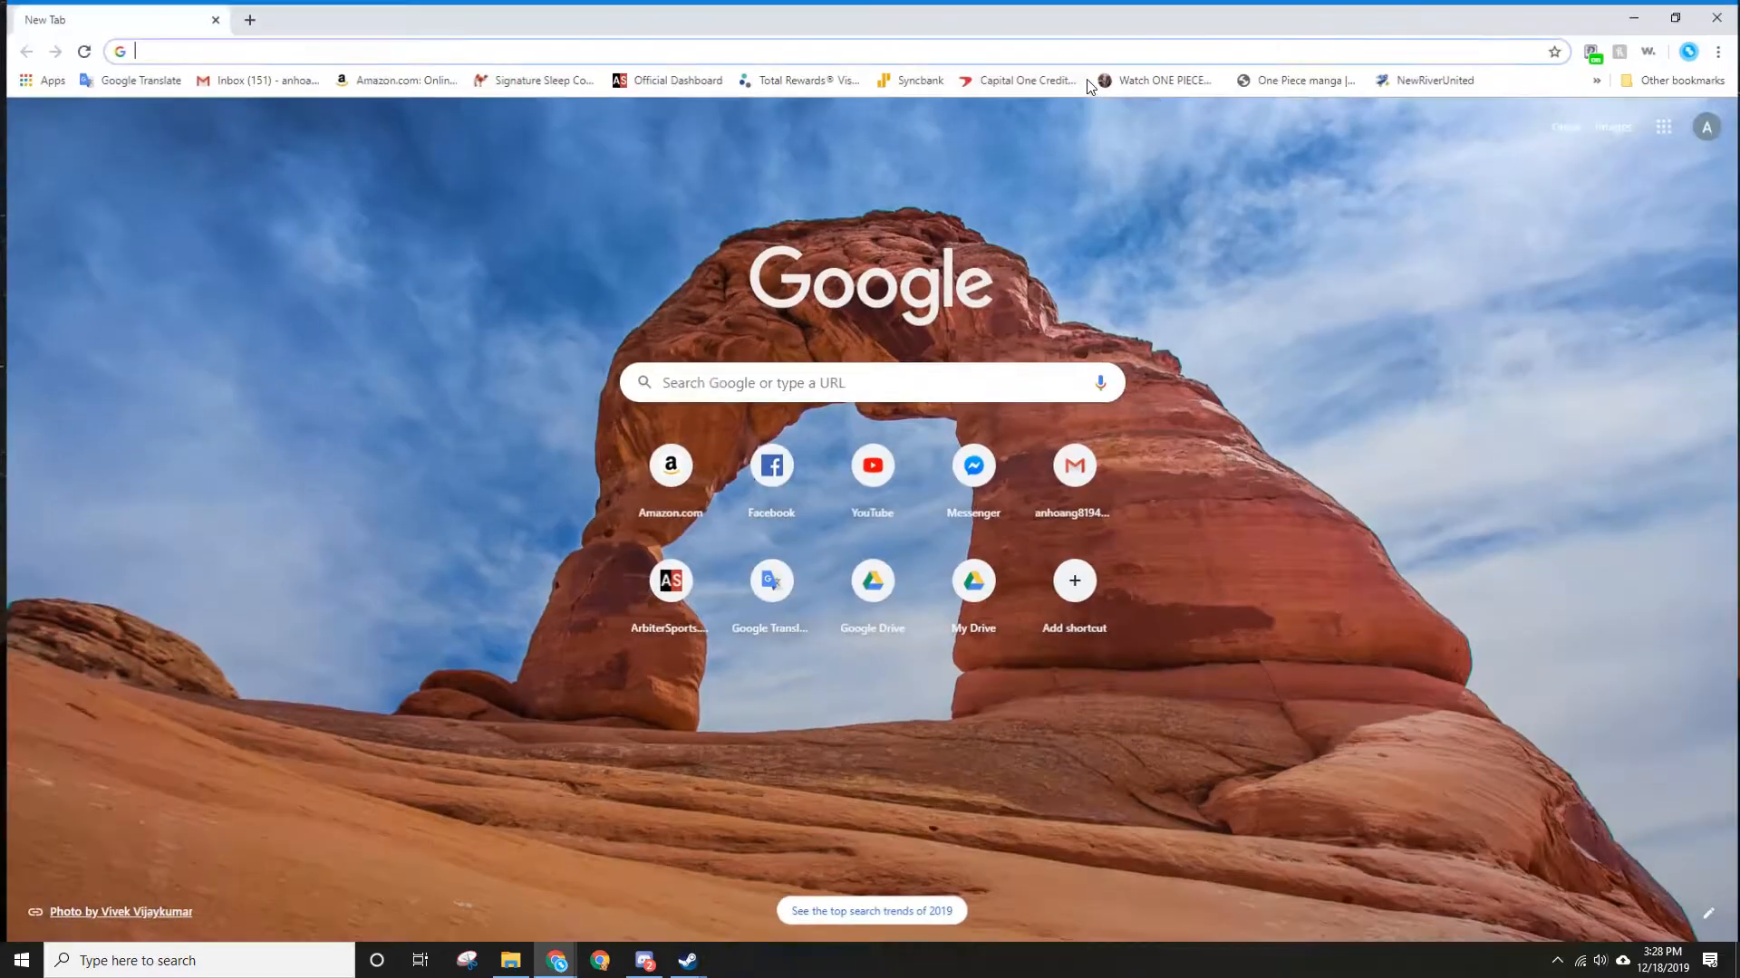
# - Search 'asus drivers download' and open the ASUS Global Download Center result
pyautogui.write('au')
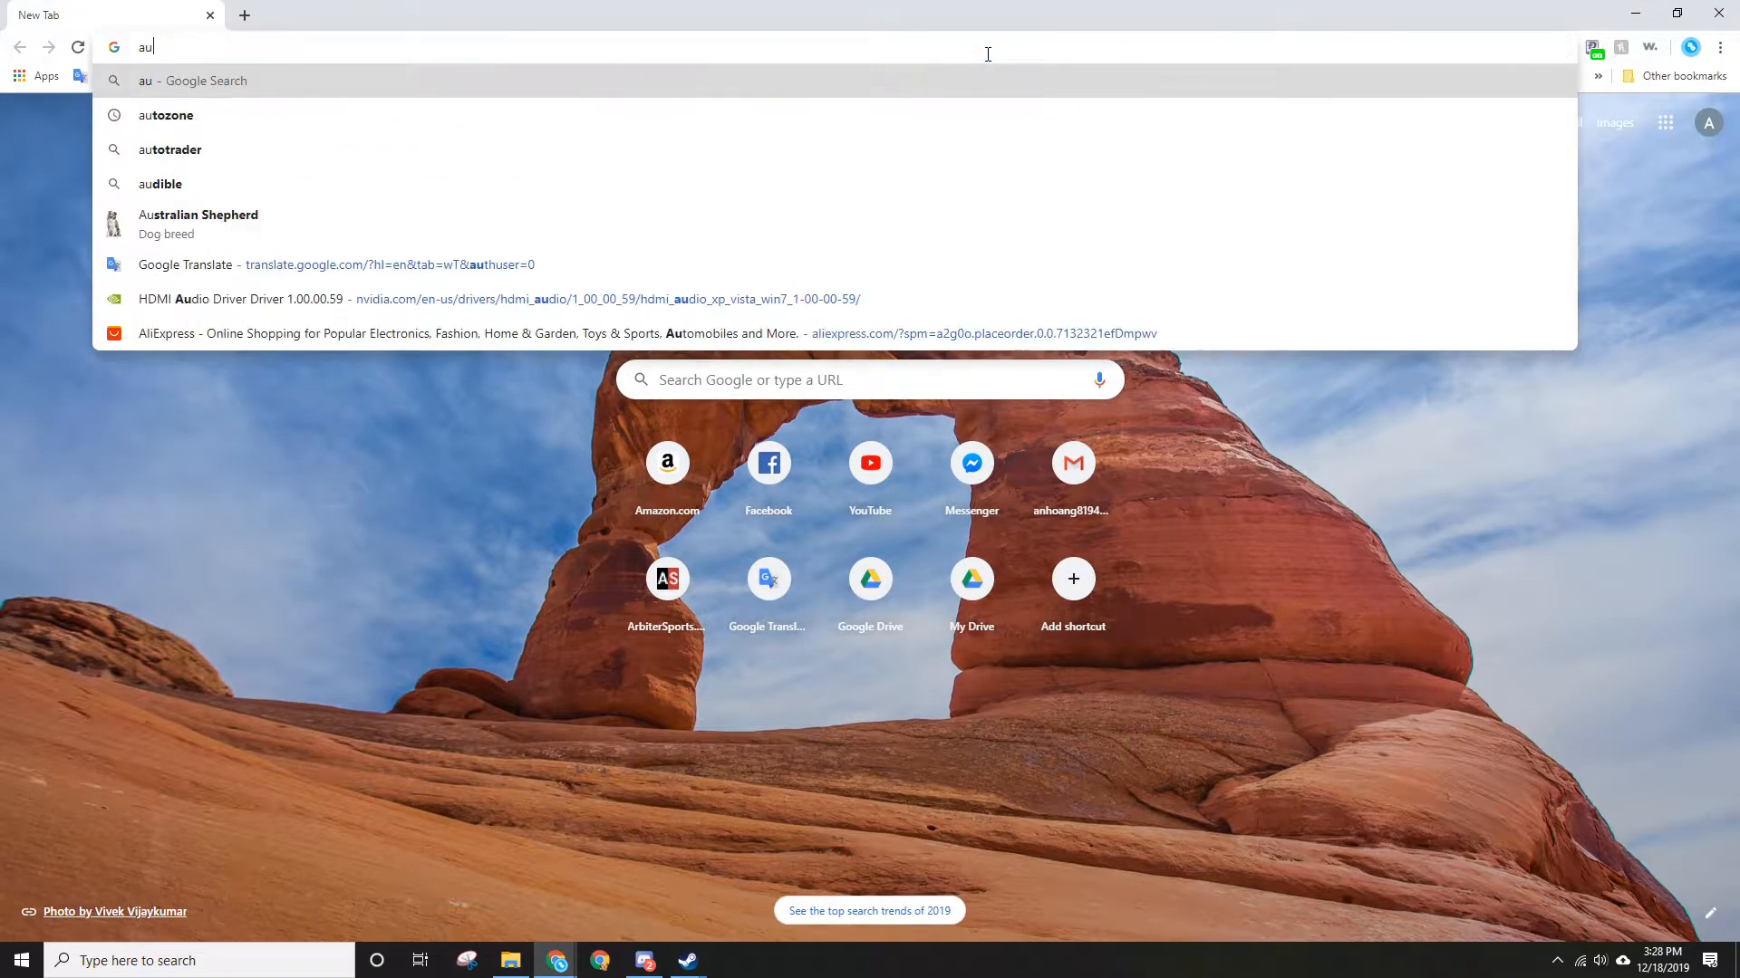
pyautogui.write('asus drivers')
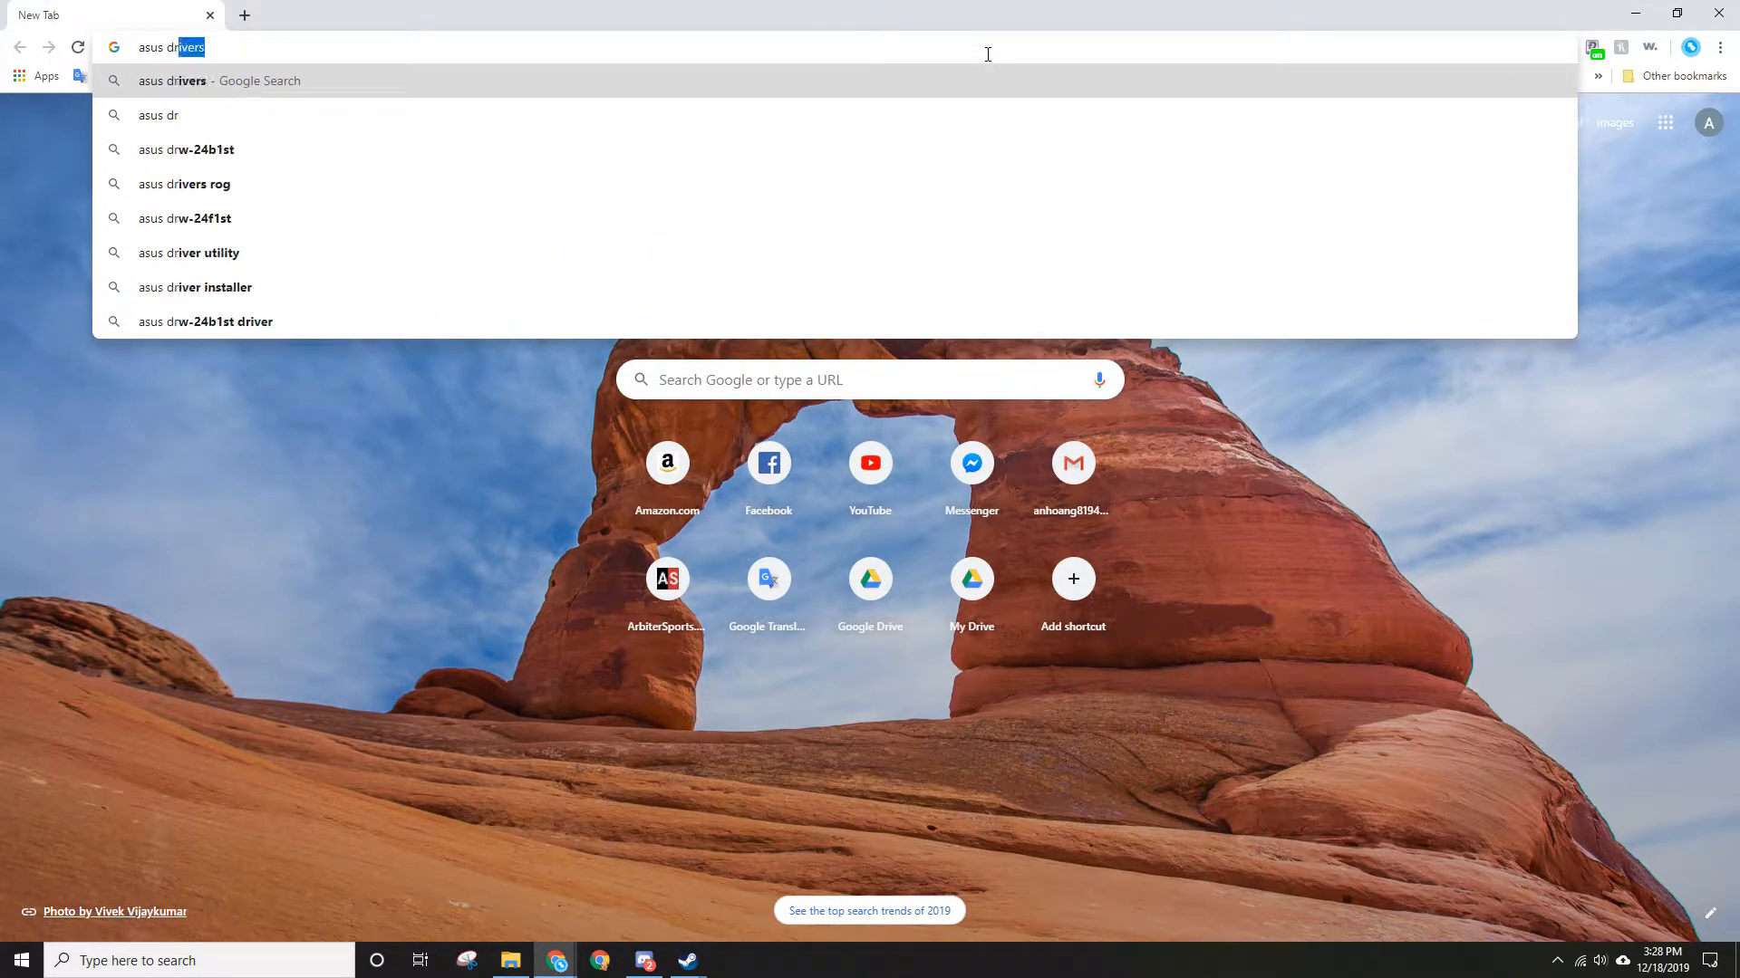
pyautogui.write('download&oq=asus+drivers+dow&aqs=chrome.0.0j69i57j0l6.4452j1j7&sourceid=chrome&ie=UTF-8')
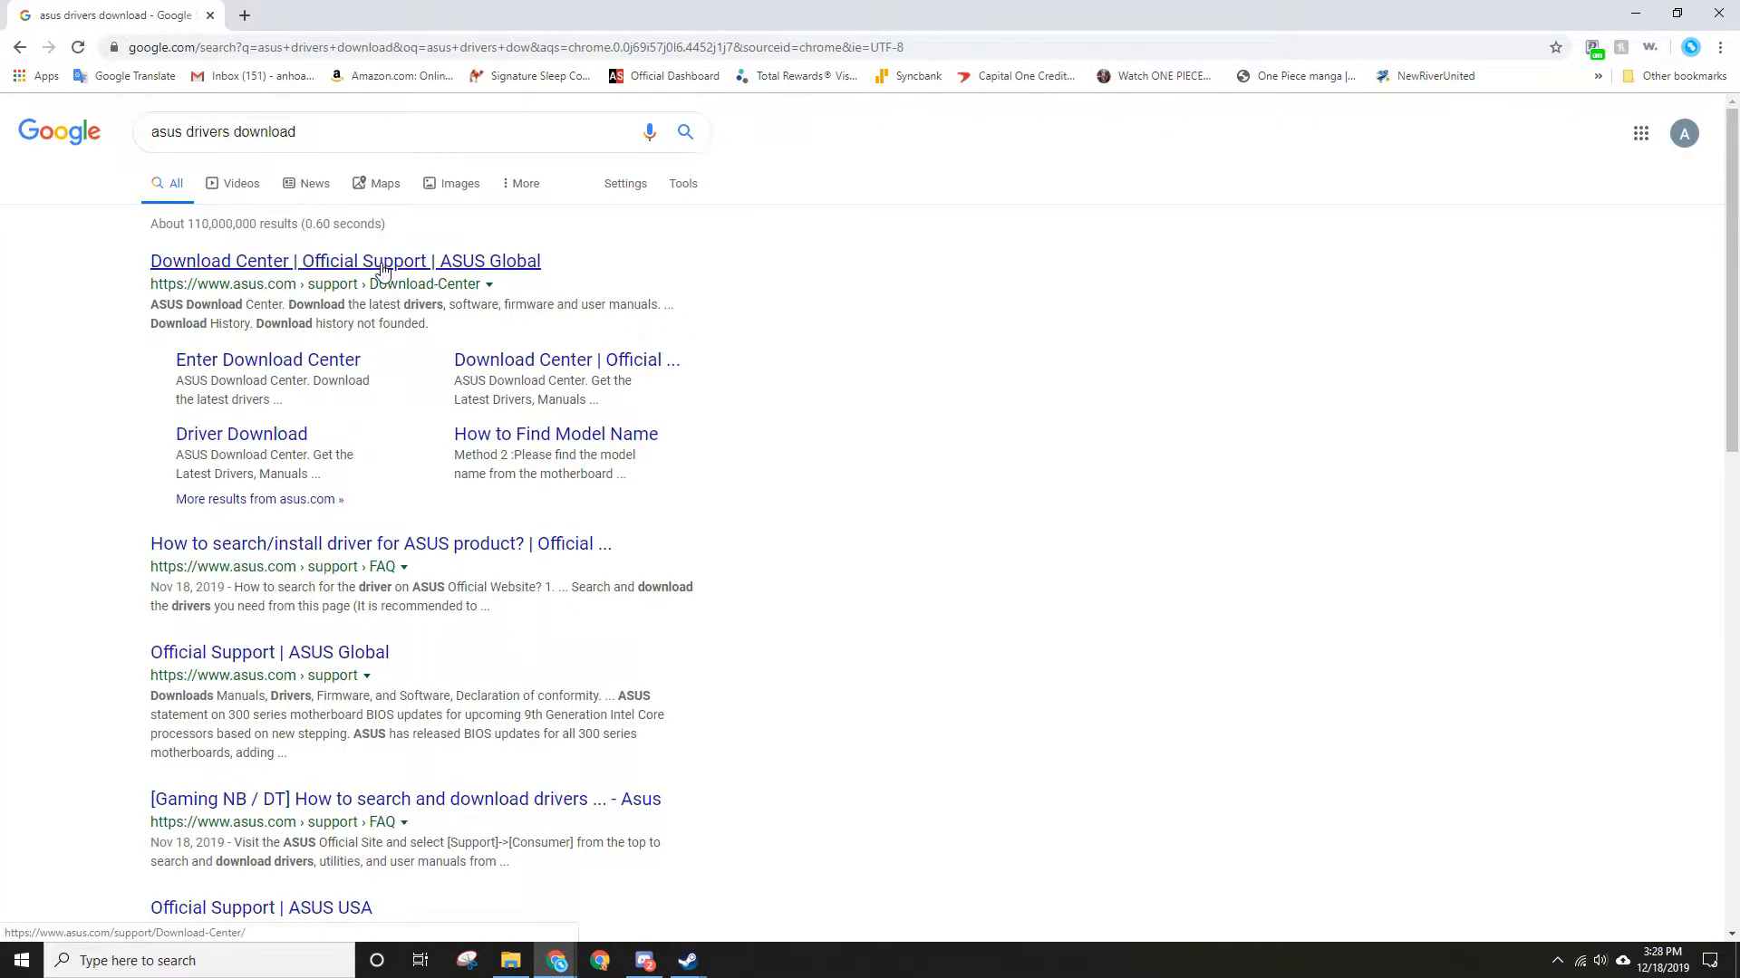
pyautogui.click(363, 261)
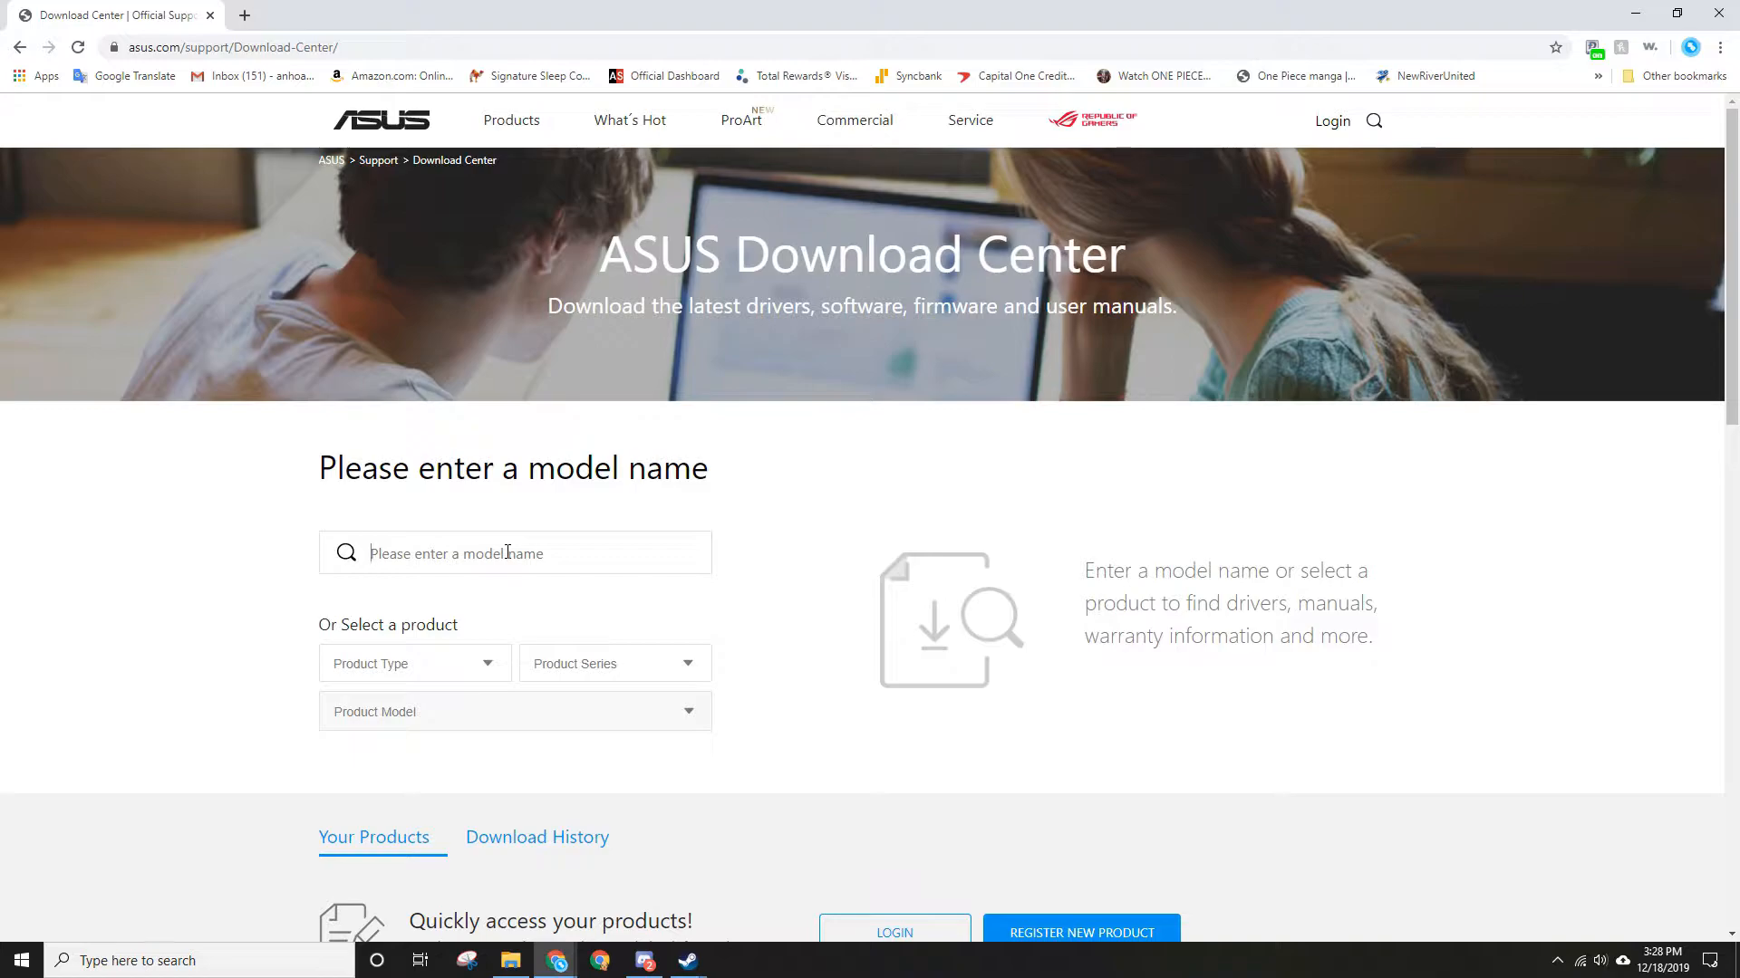
# - Select the ZX53VW model and open its Driver & Utility page
pyautogui.write('zx53vw')
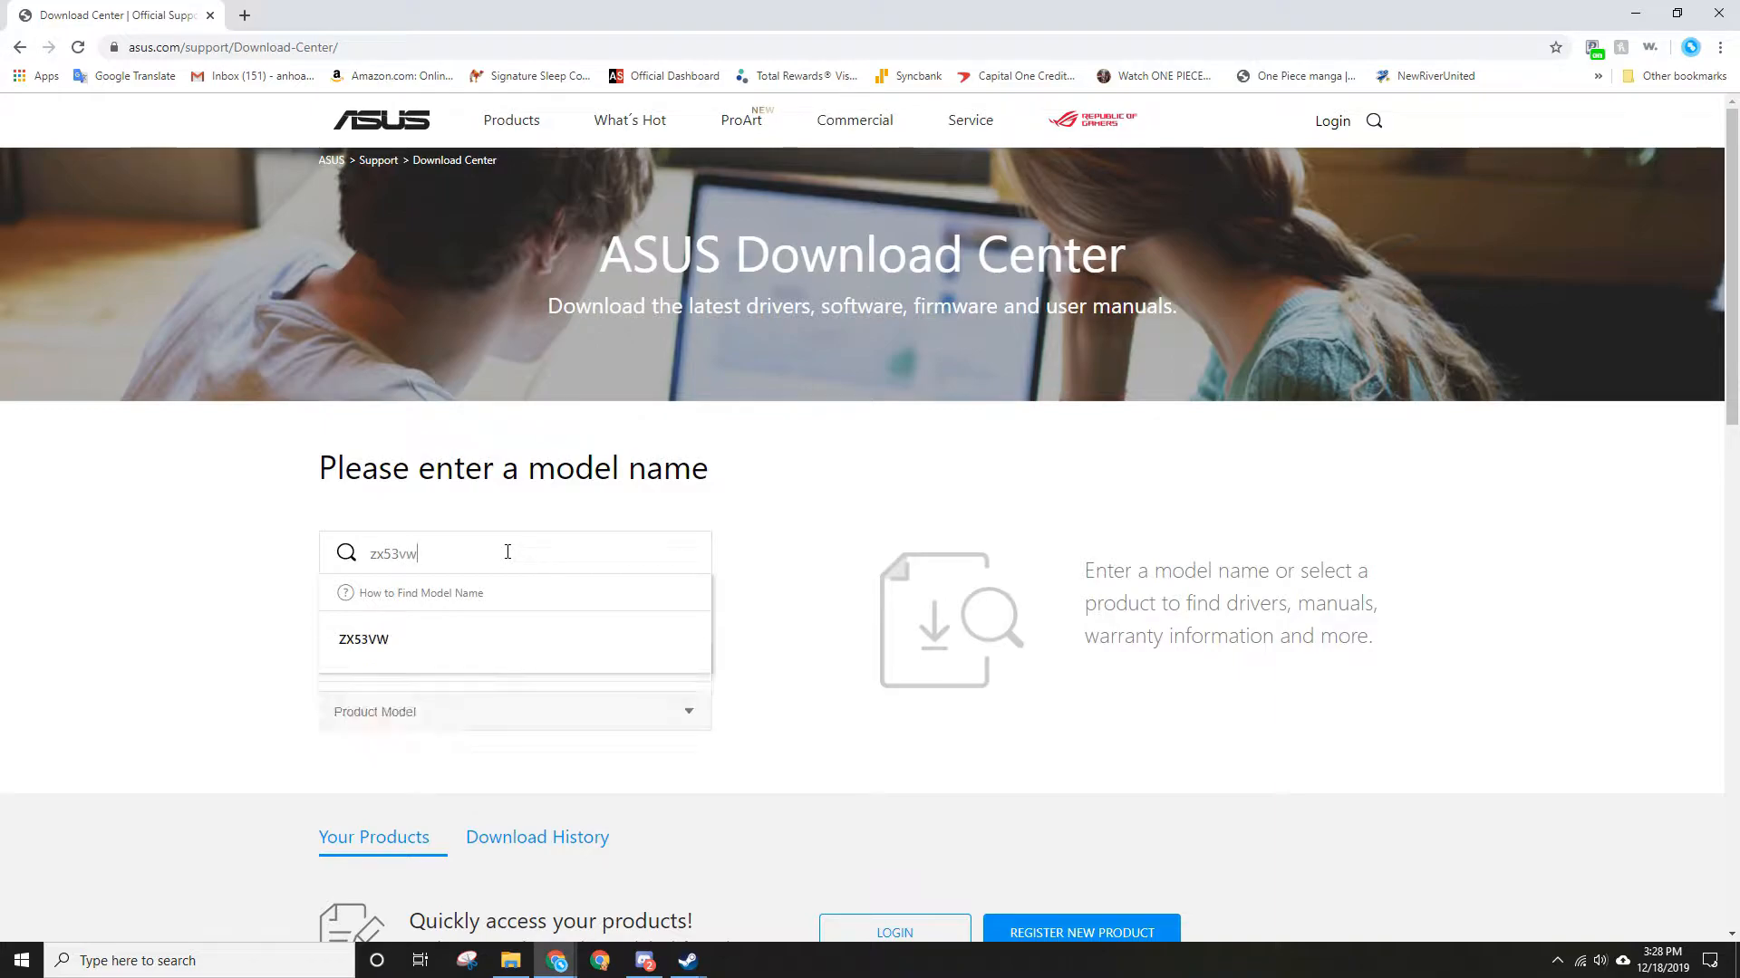
pyautogui.click(363, 639)
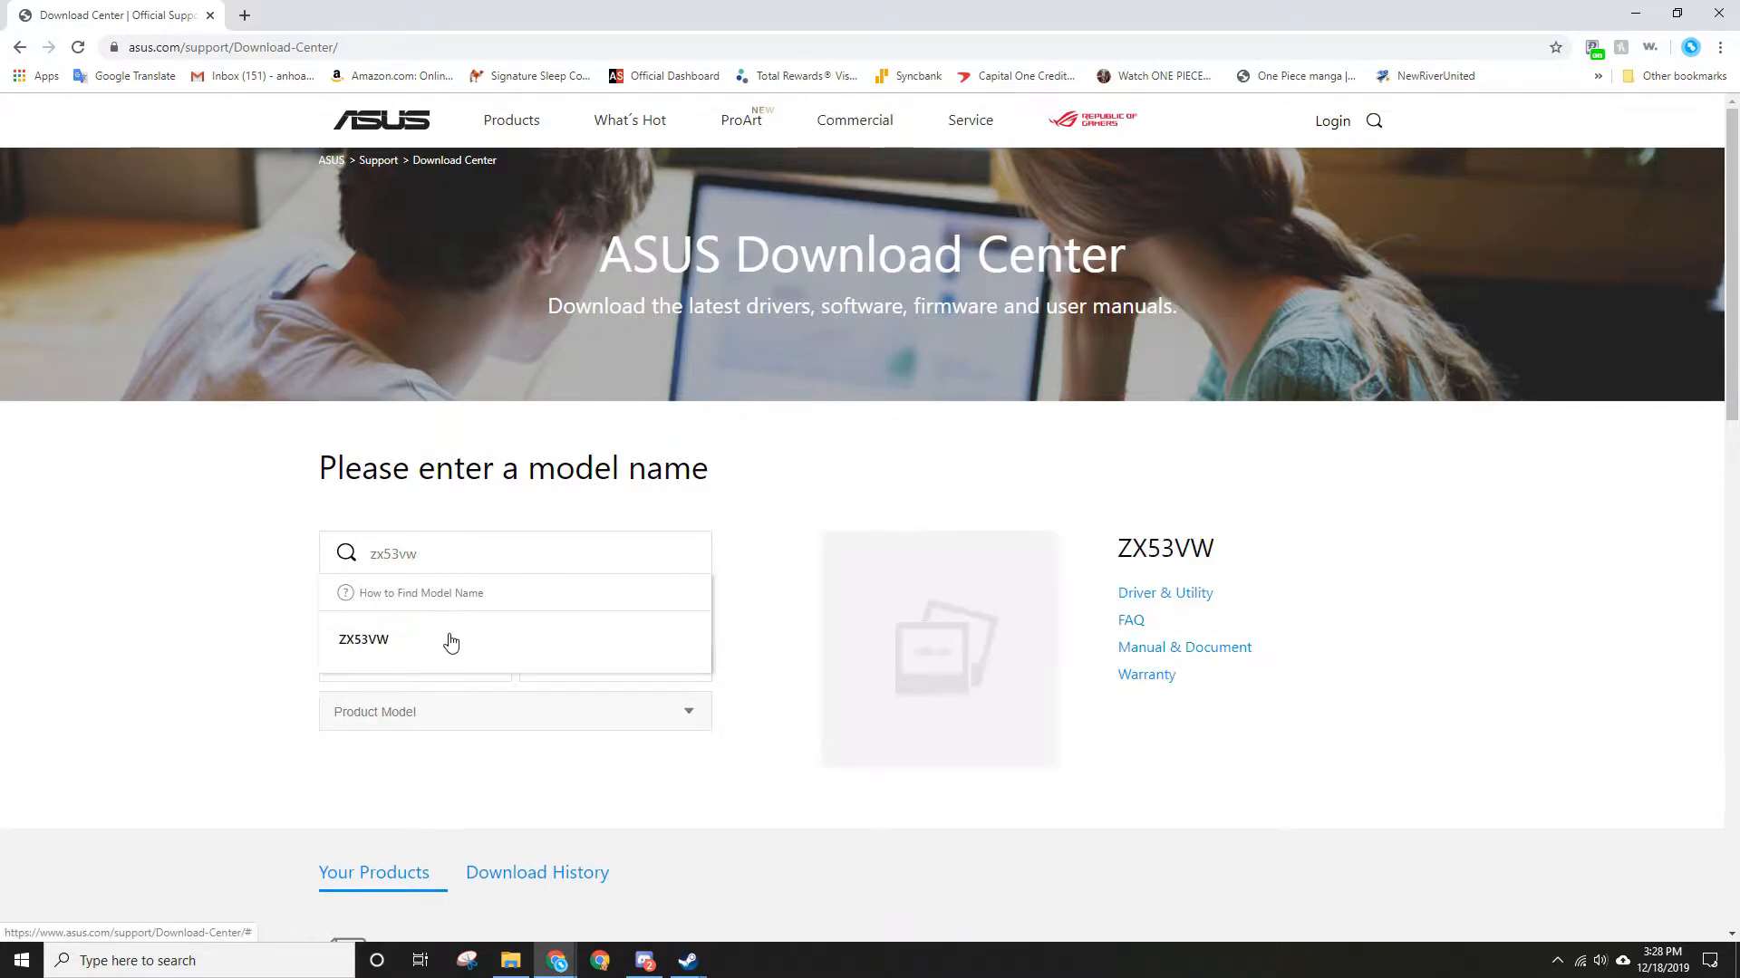
pyautogui.click(362, 639)
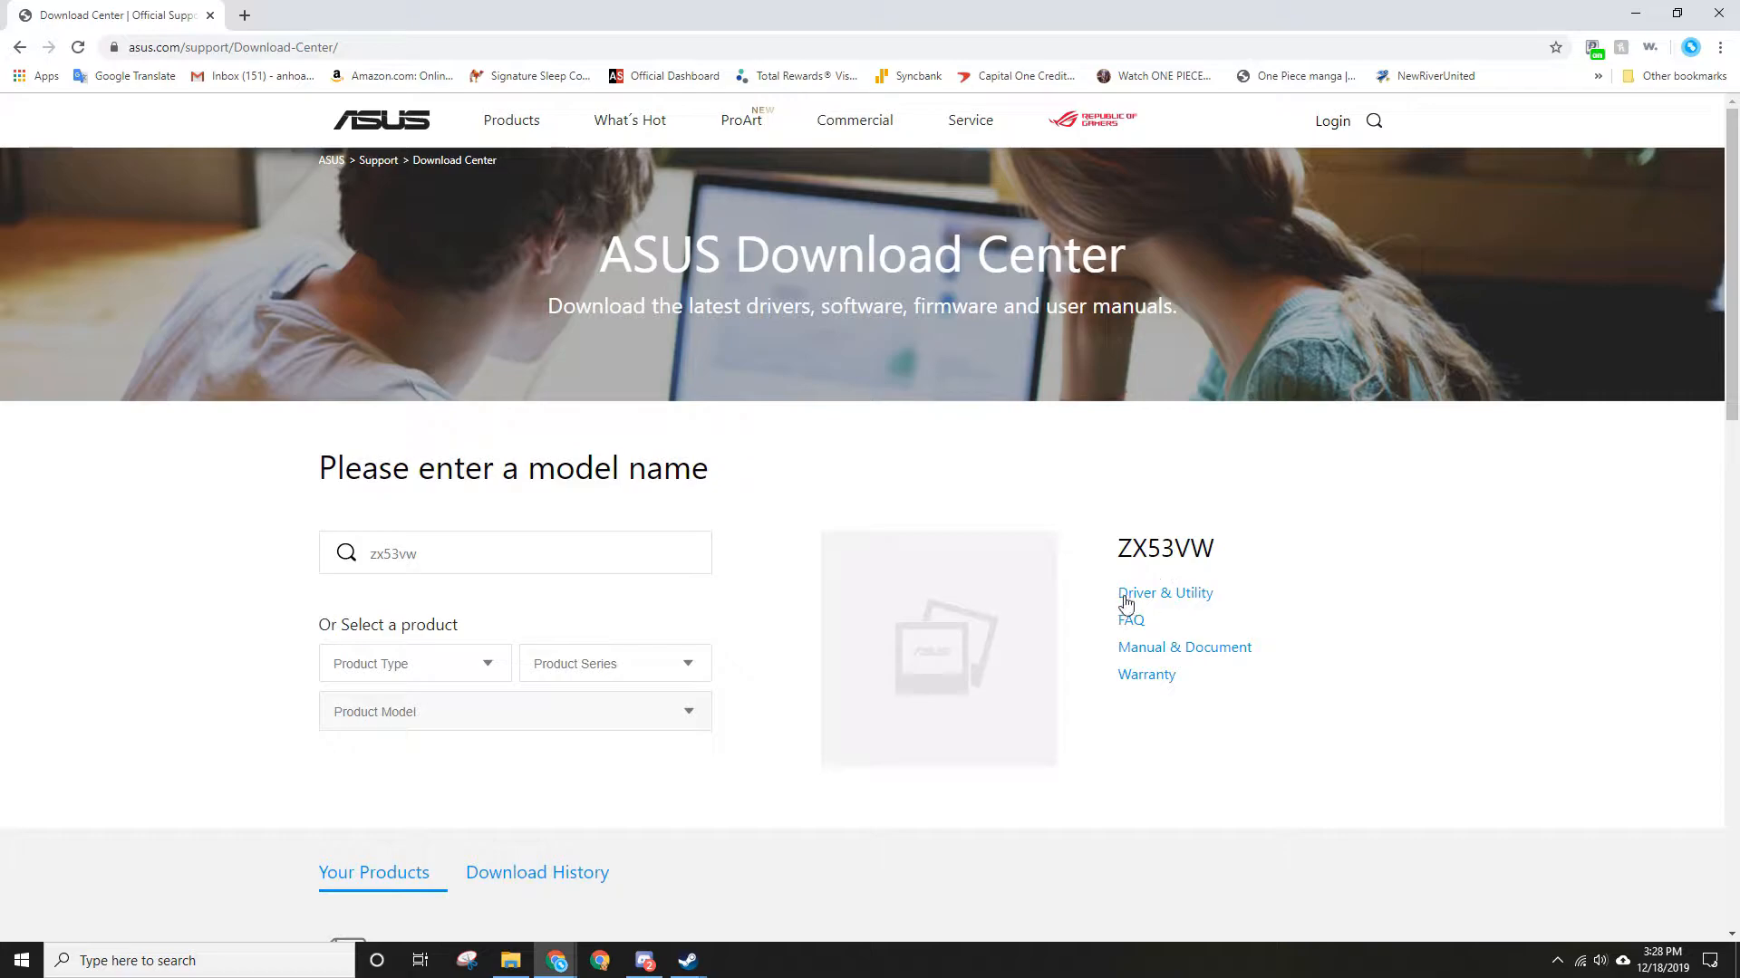
pyautogui.moveTo(1153, 605)
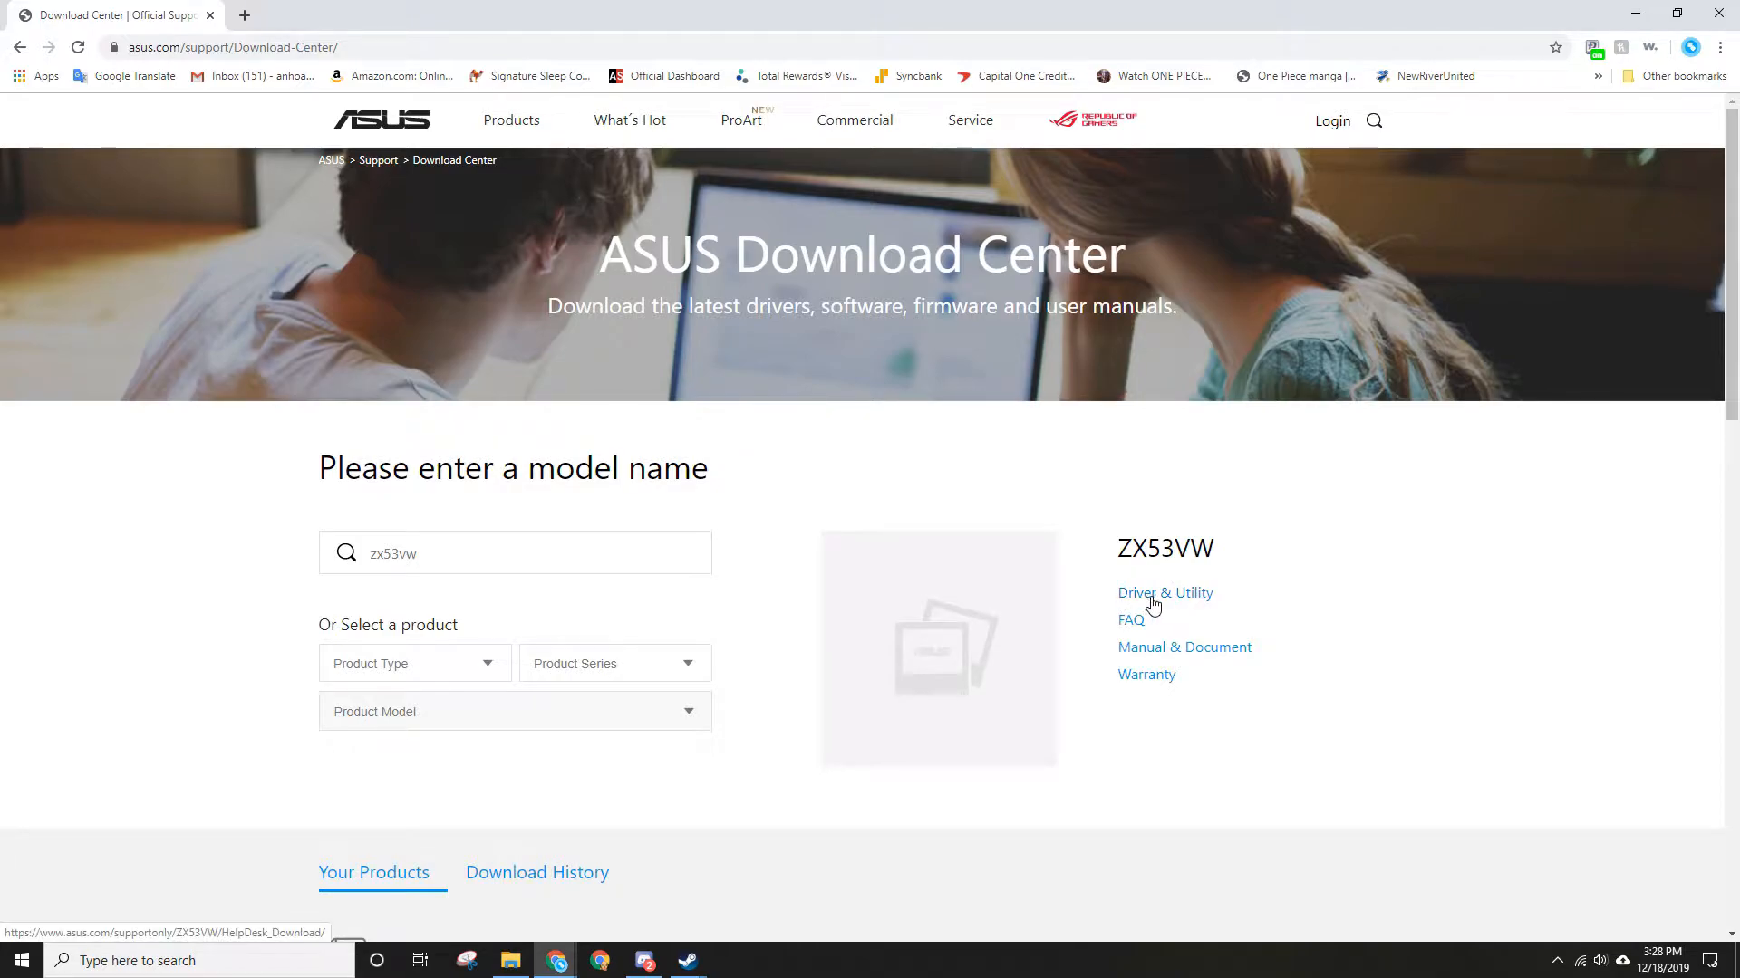
pyautogui.click(1164, 593)
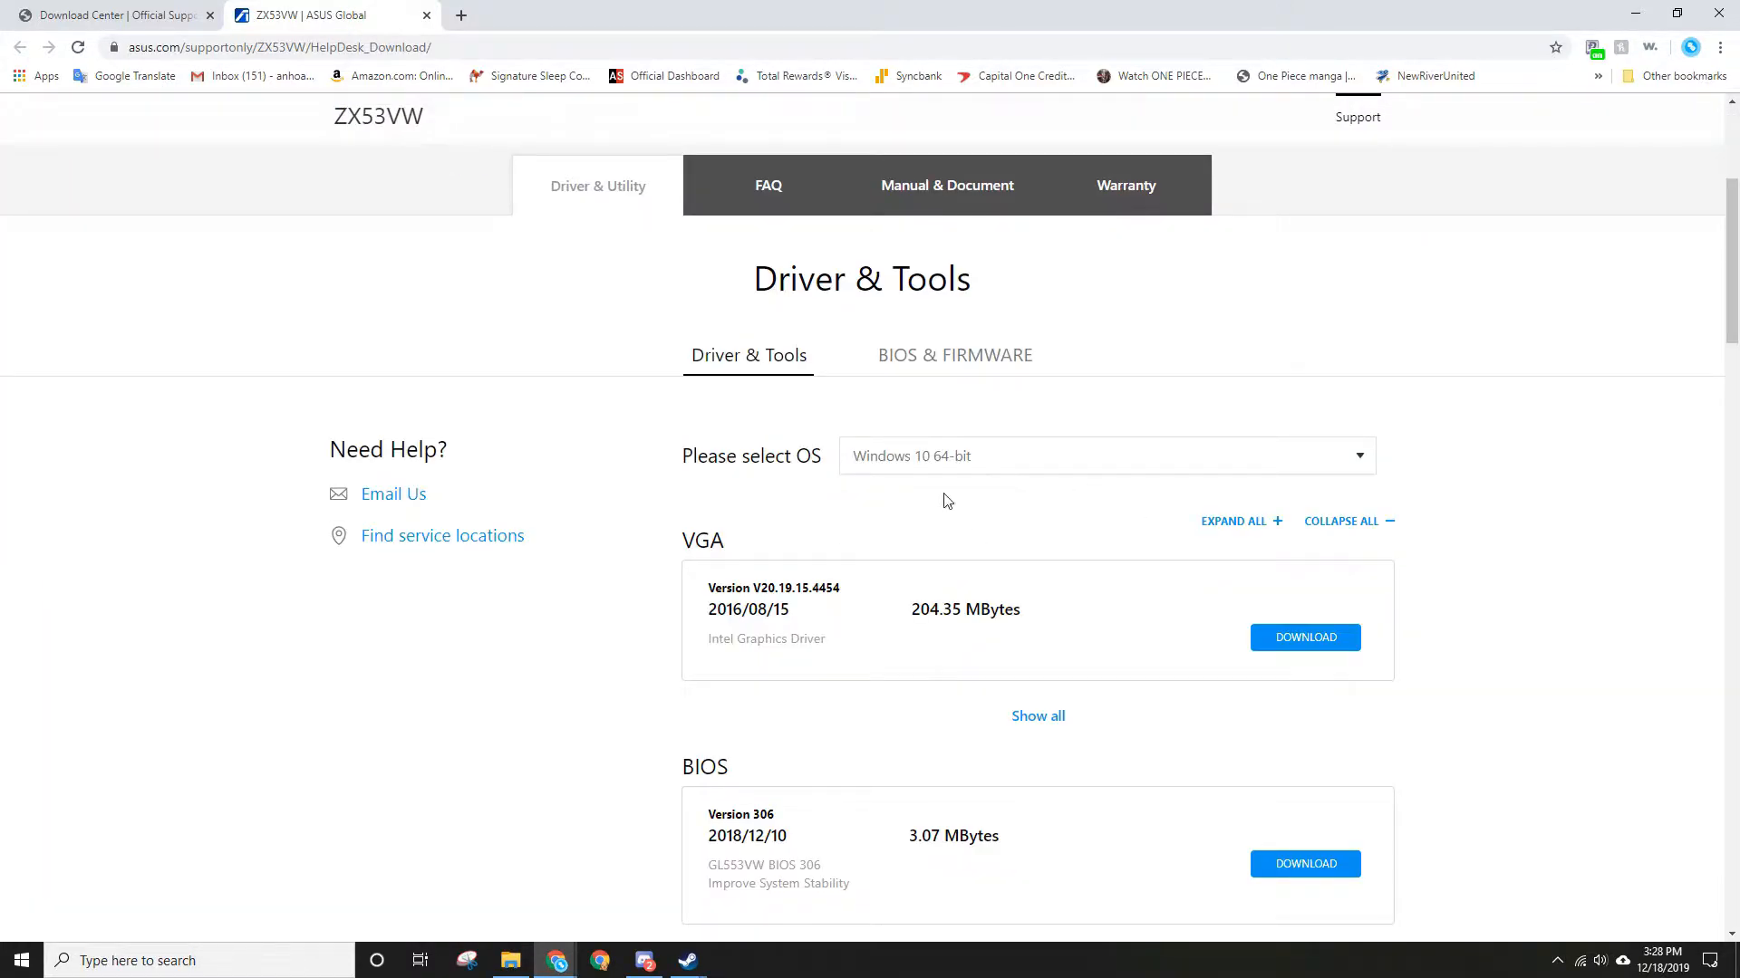
pyautogui.scroll(-3)
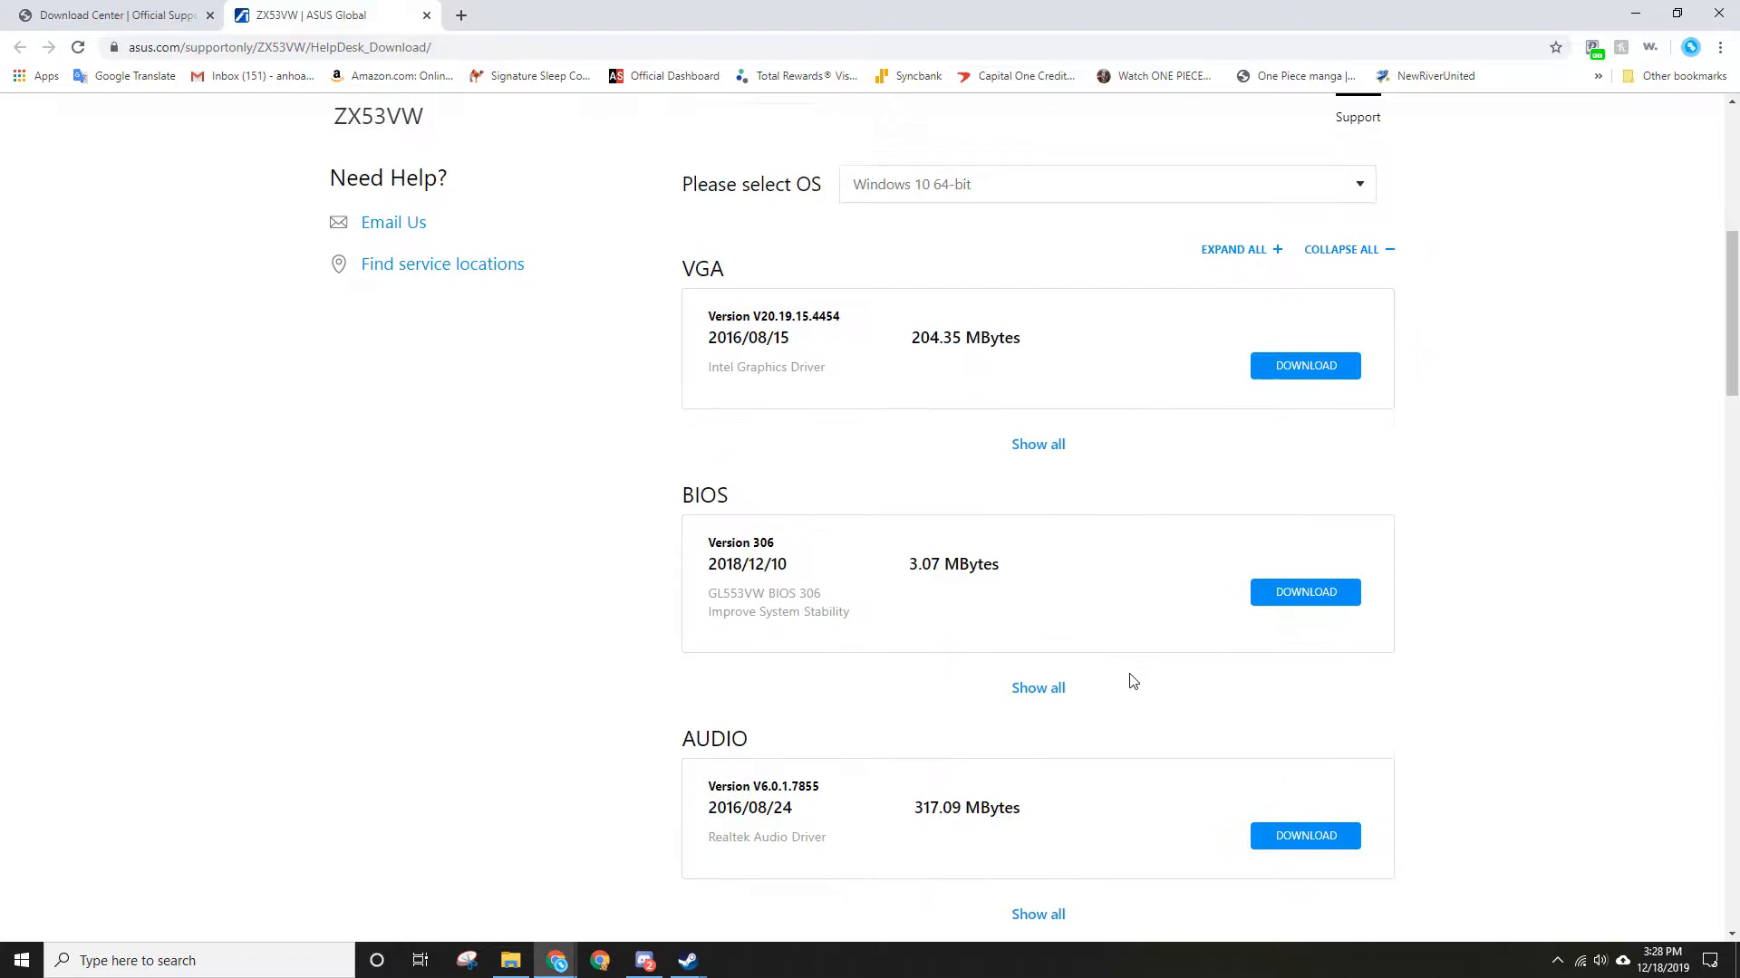
pyautogui.scroll(-3)
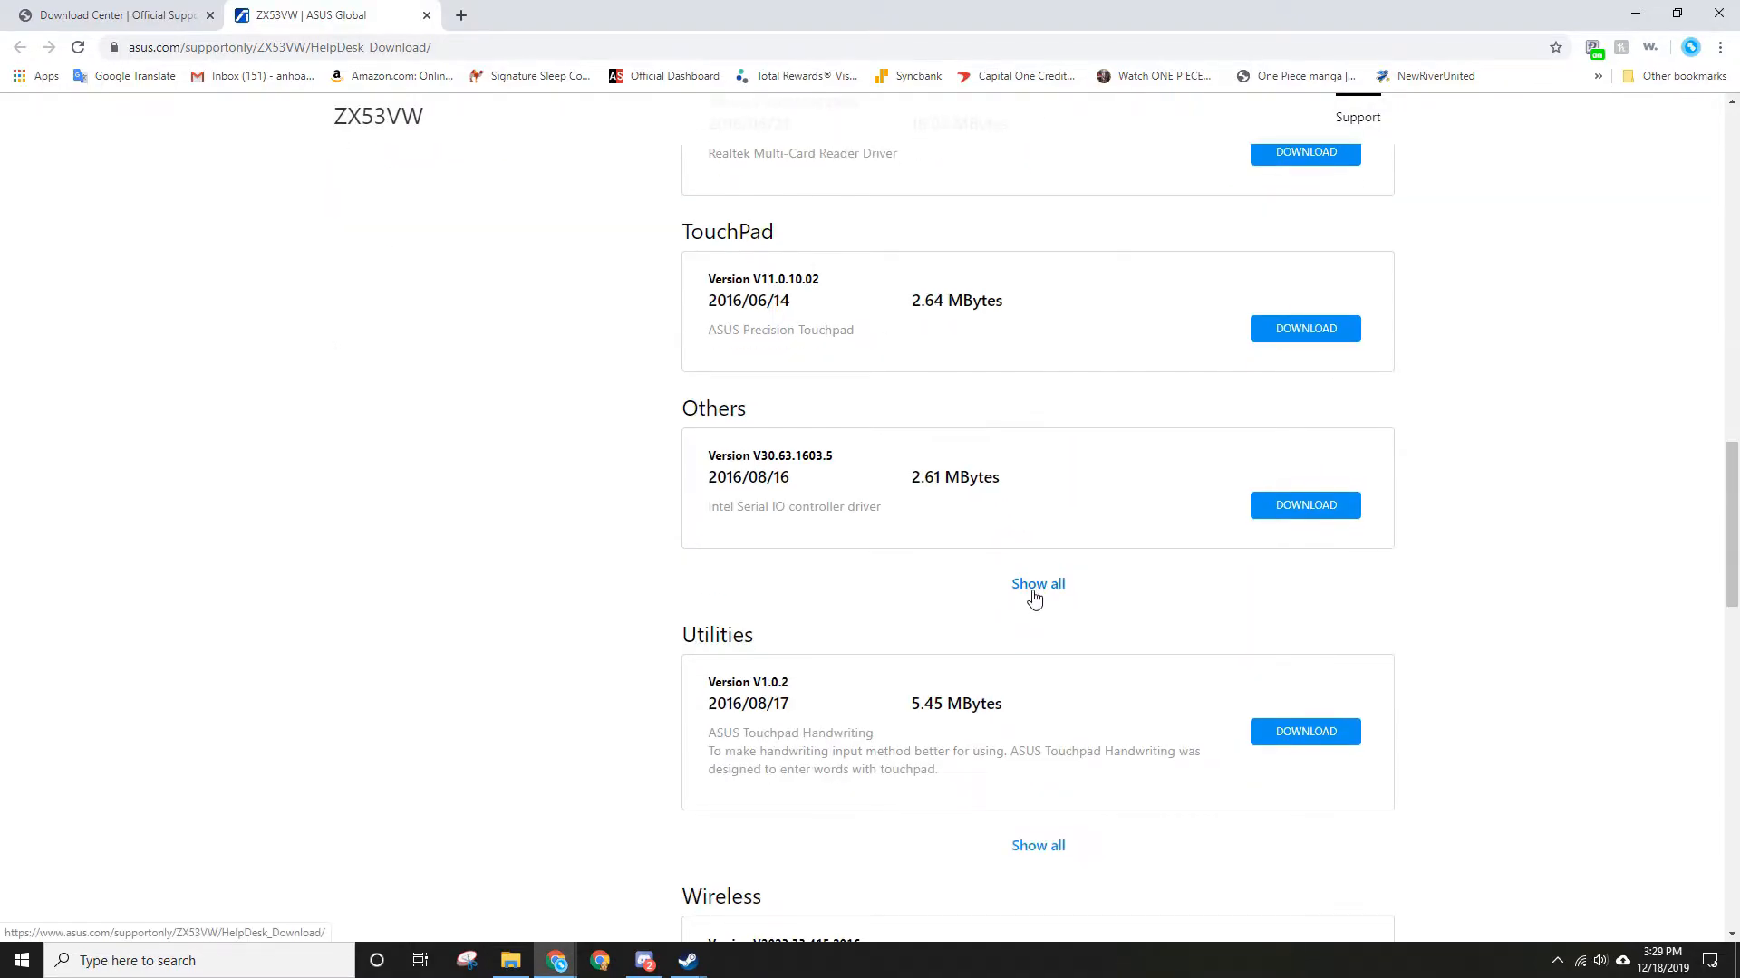
pyautogui.moveTo(925, 390)
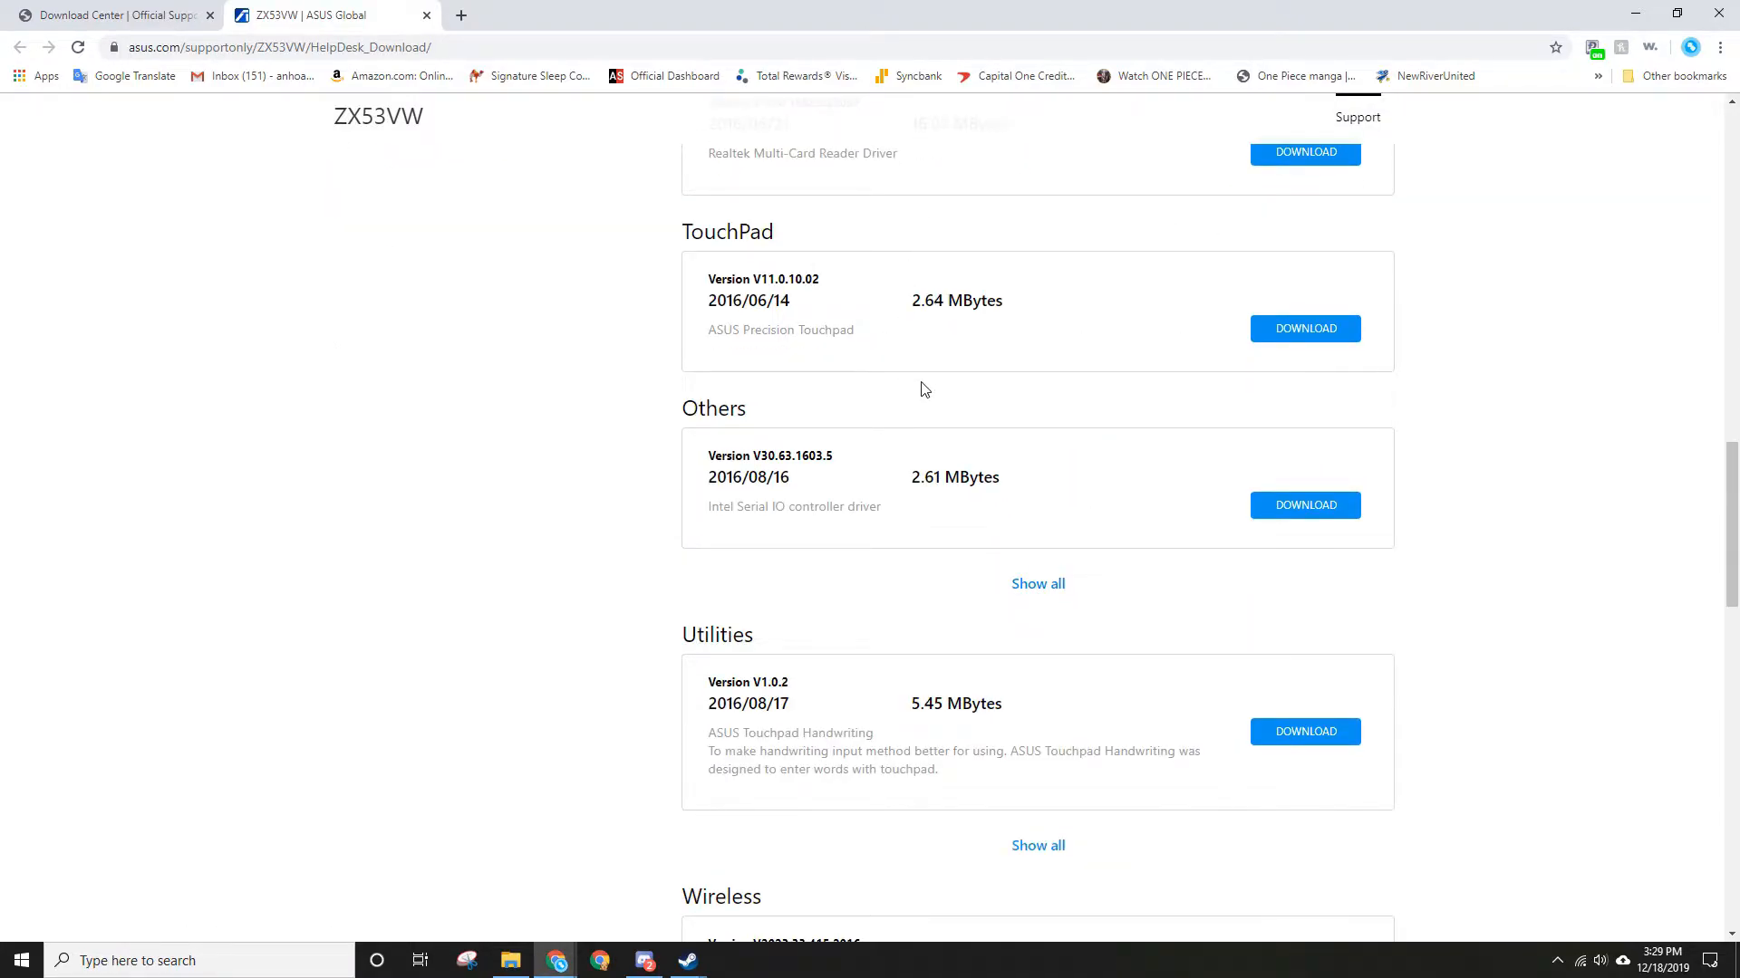
pyautogui.scroll(-3)
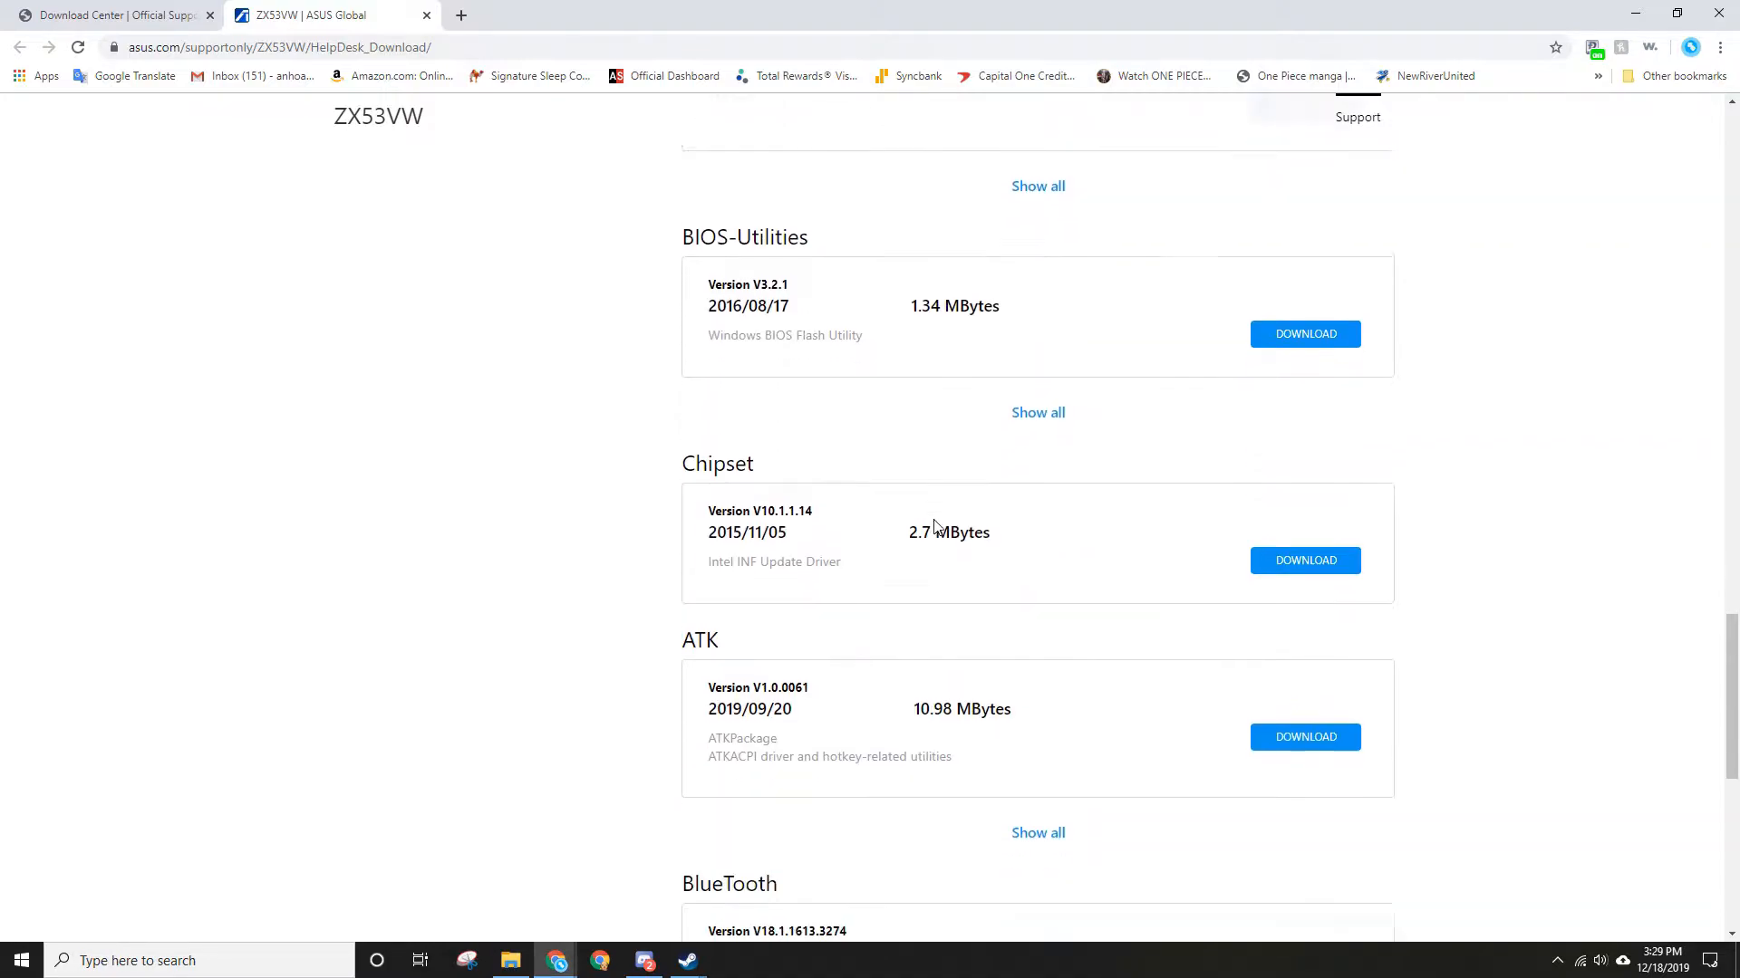
pyautogui.scroll(-3)
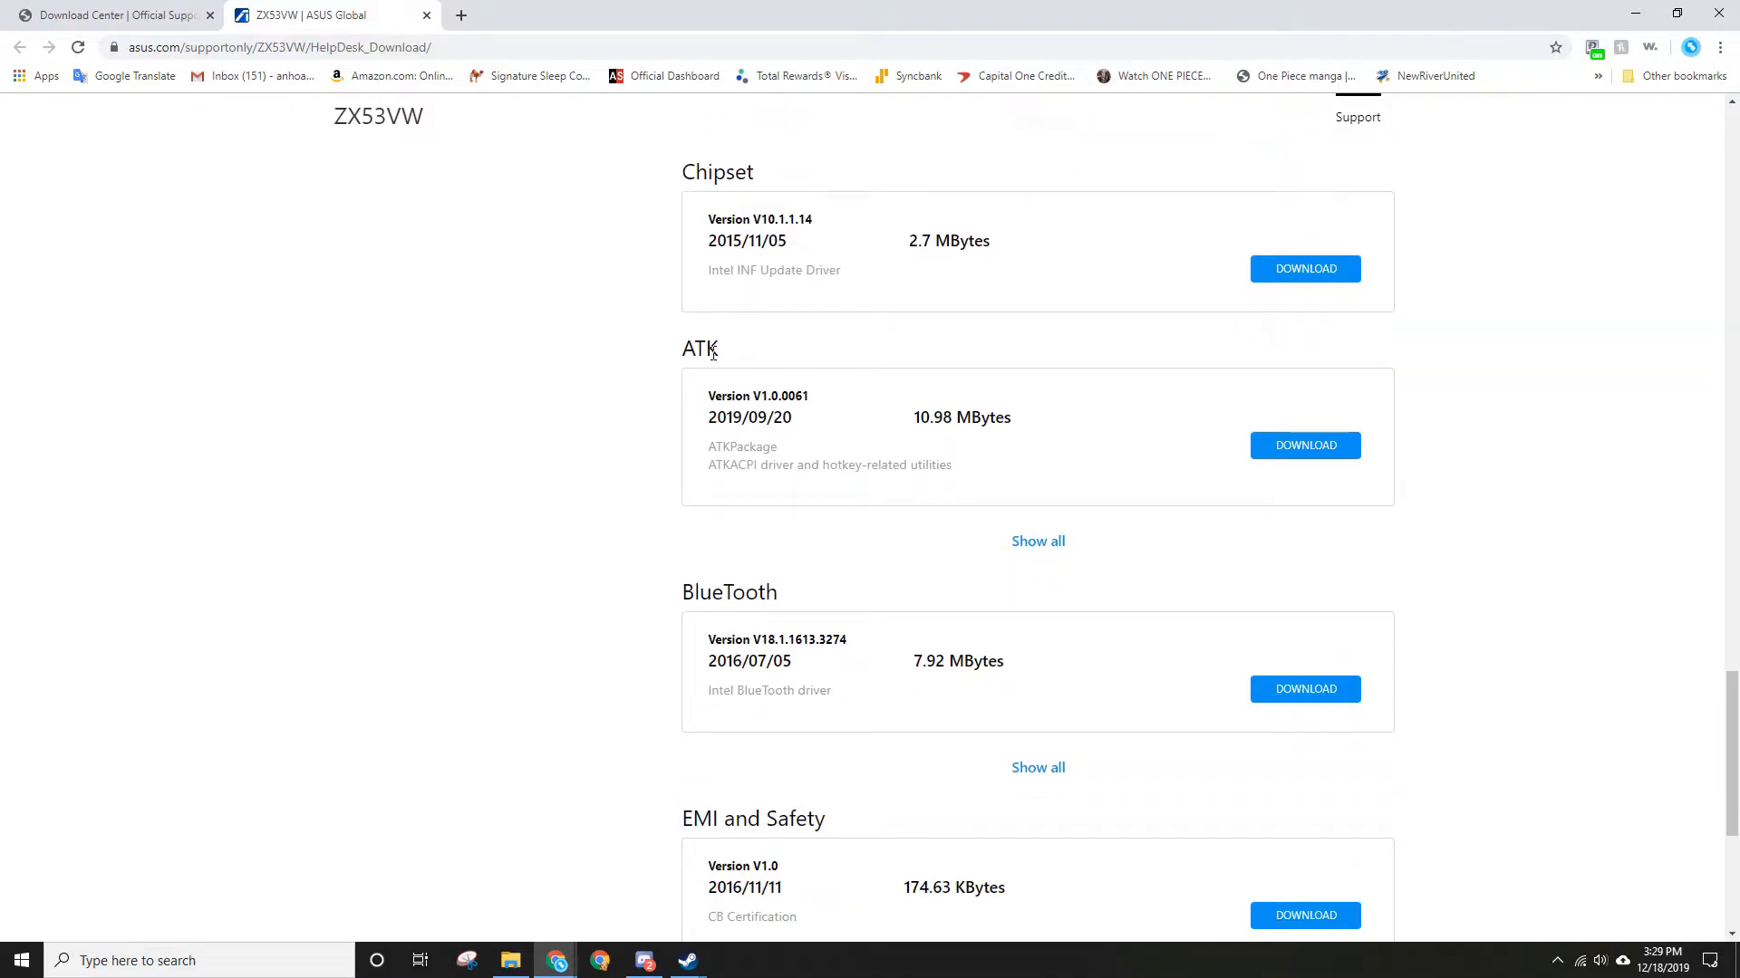
pyautogui.moveTo(842, 462)
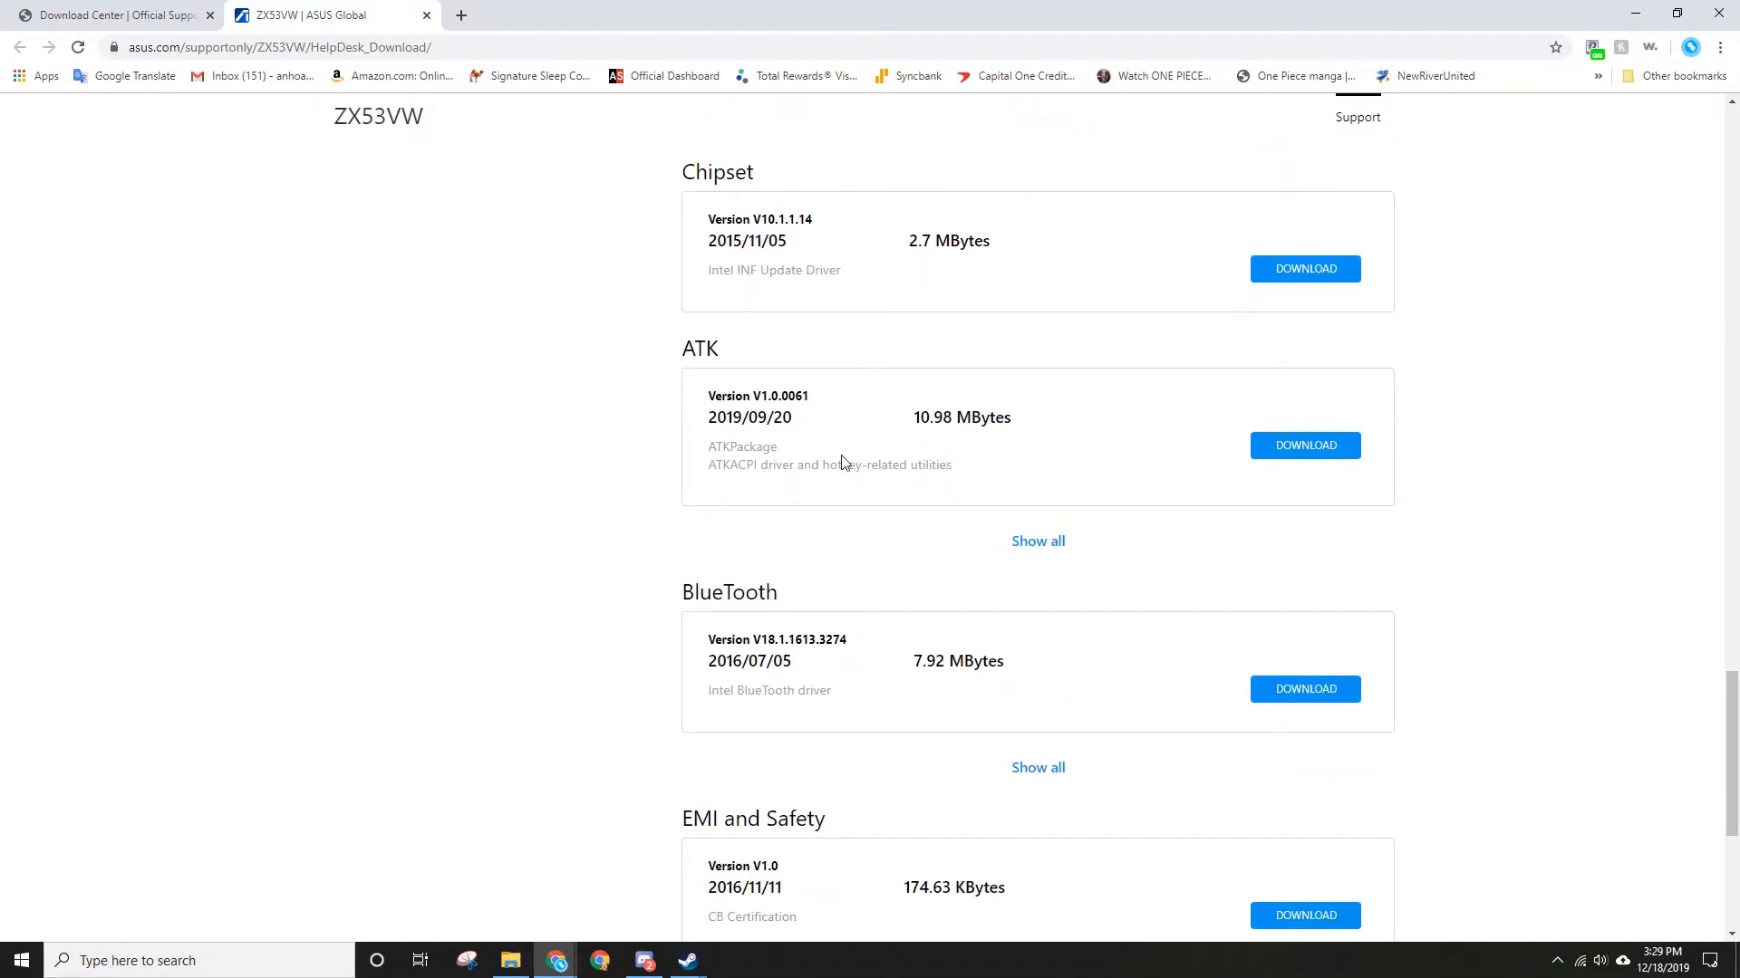
pyautogui.moveTo(823, 464); pyautogui.dragTo(951, 464)
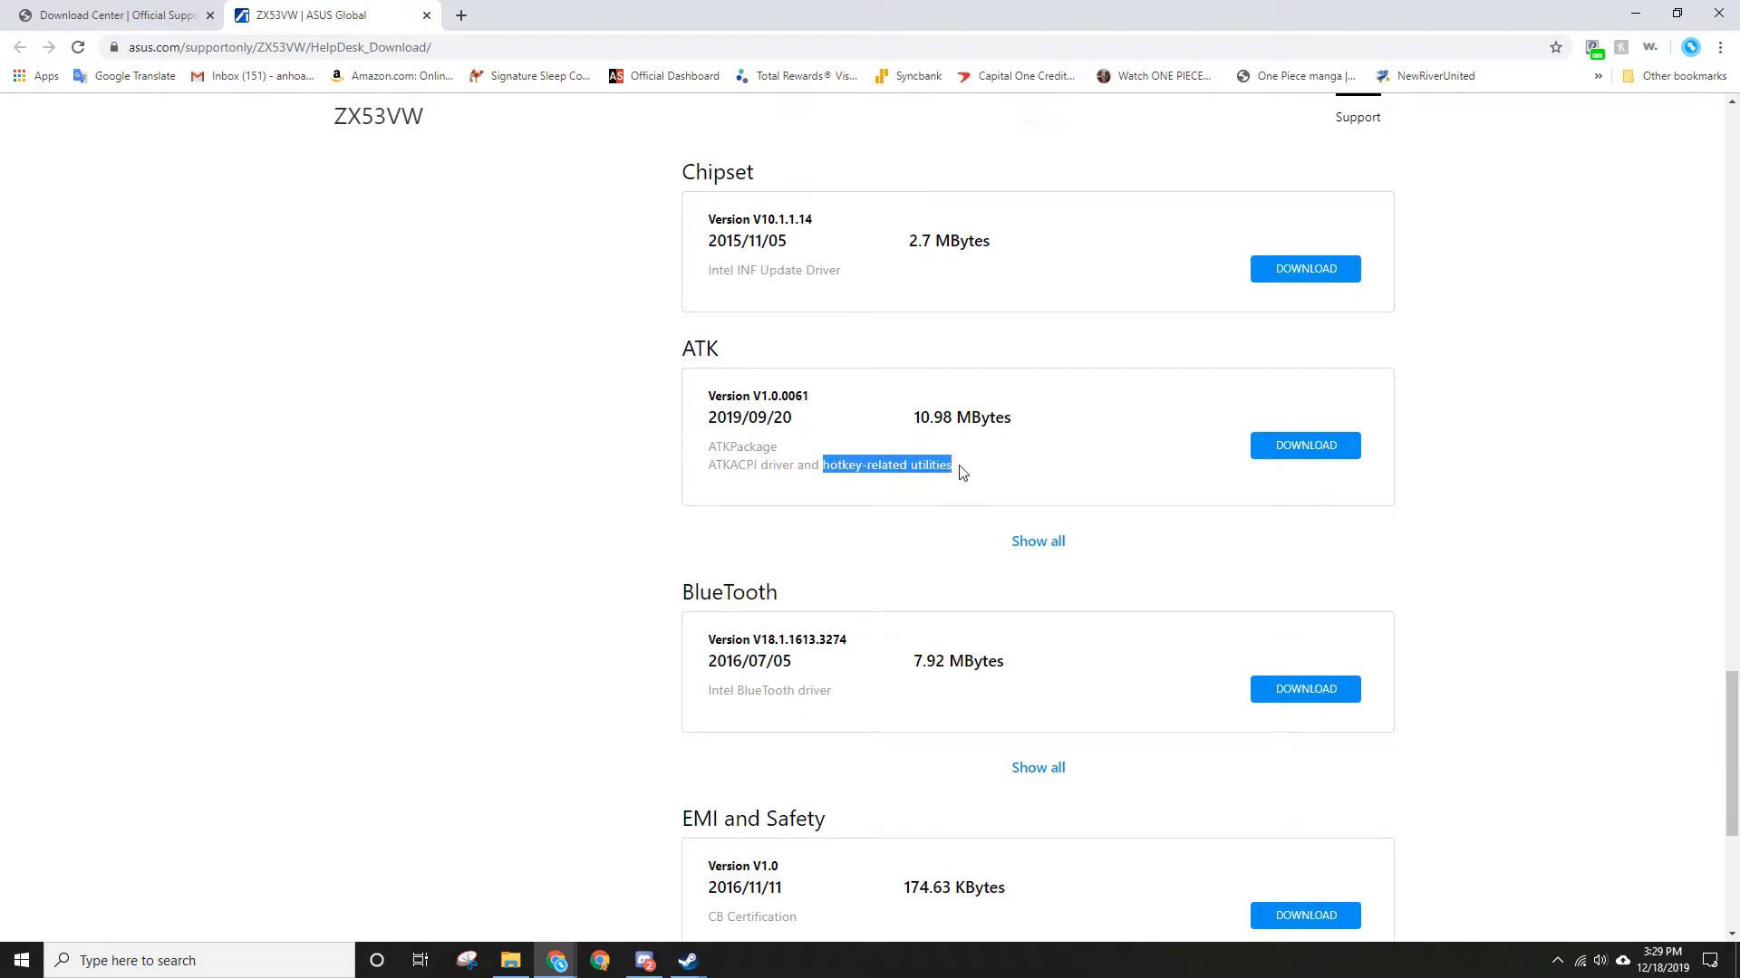
pyautogui.moveTo(1264, 456)
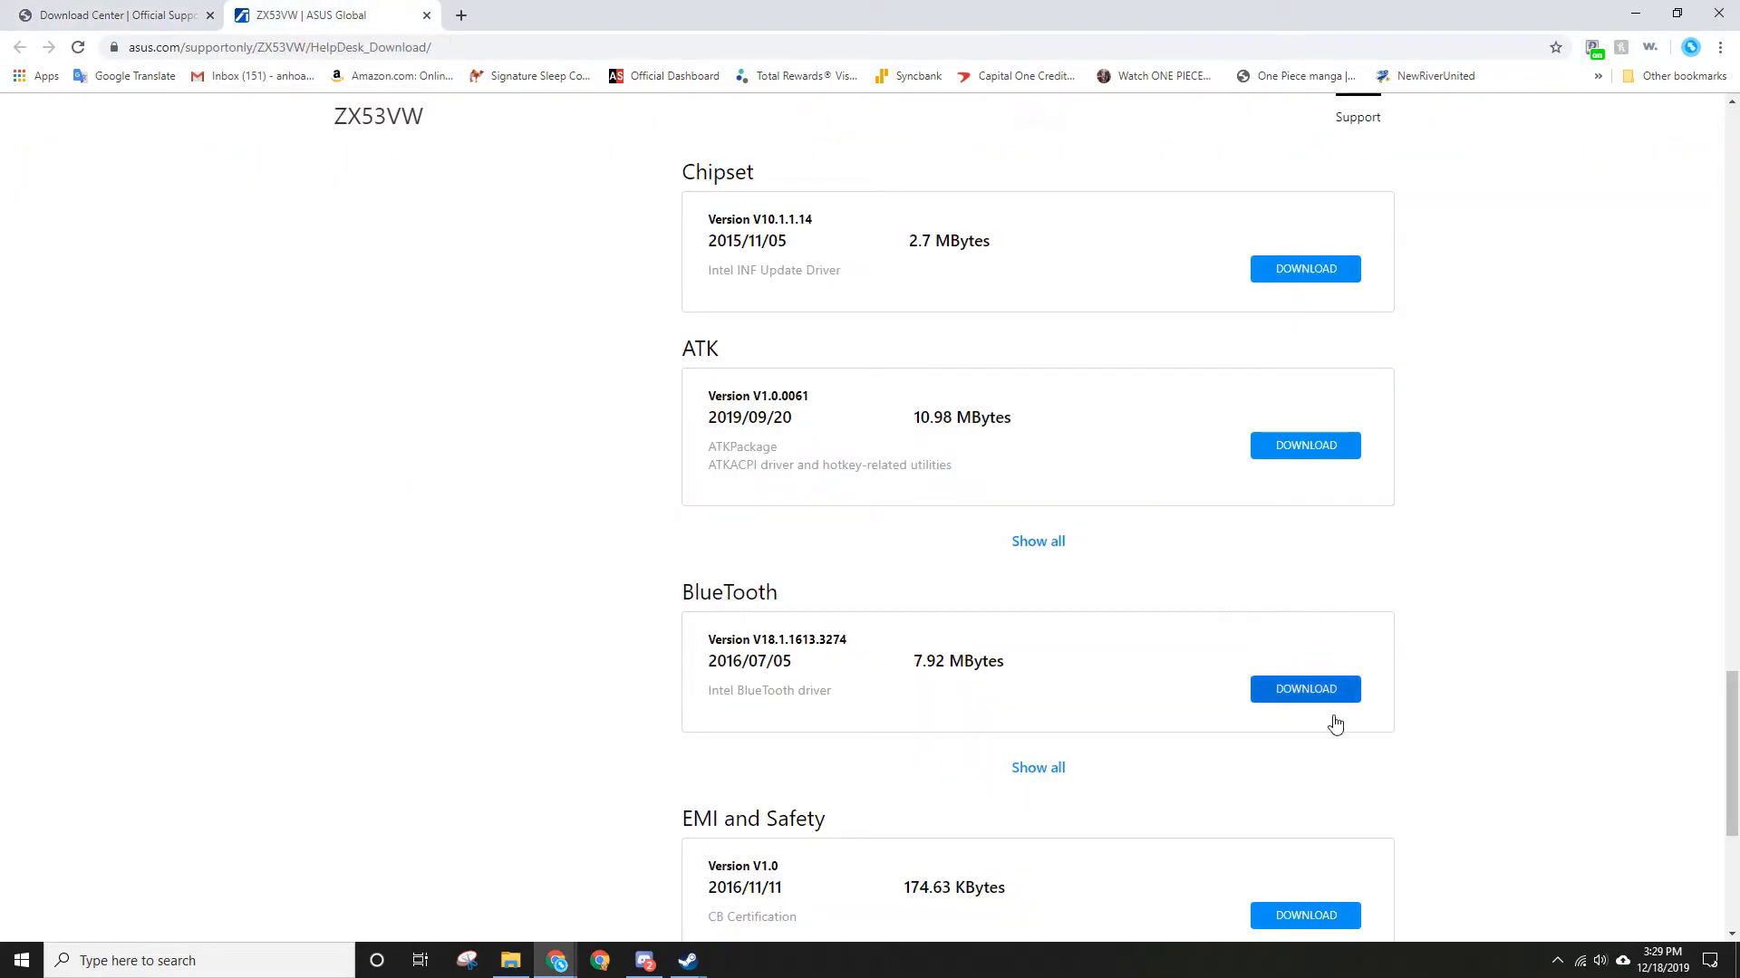
pyautogui.moveTo(1334, 536)
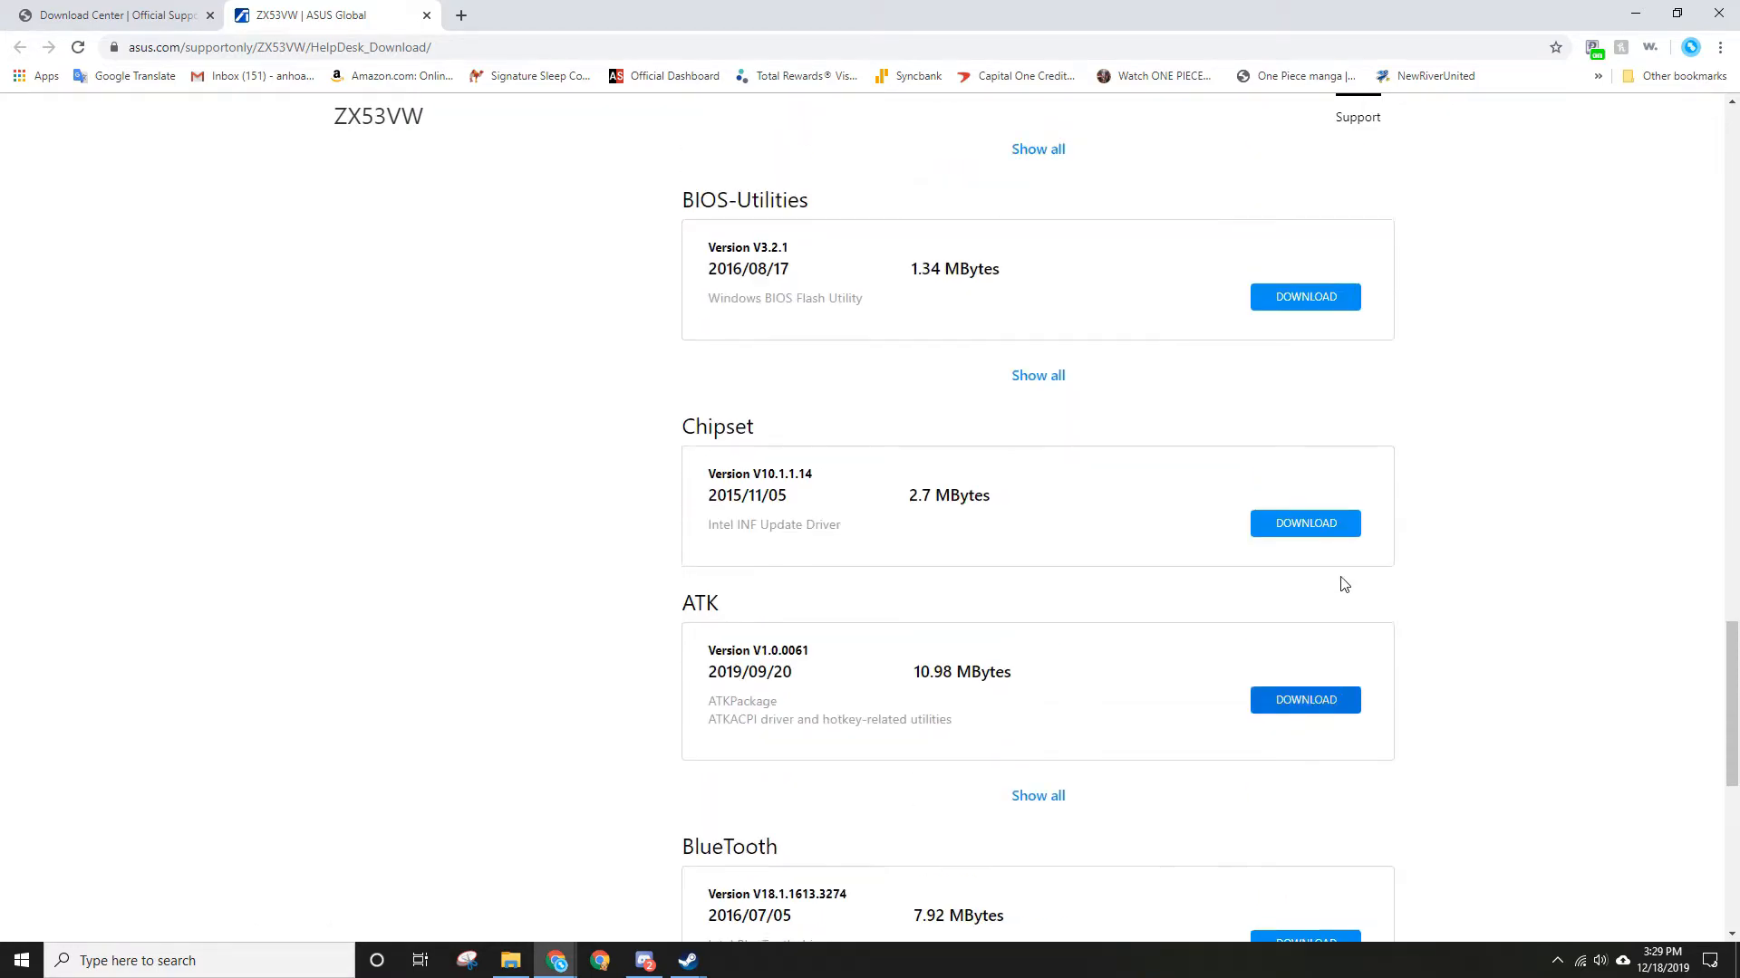
pyautogui.scroll(-3)
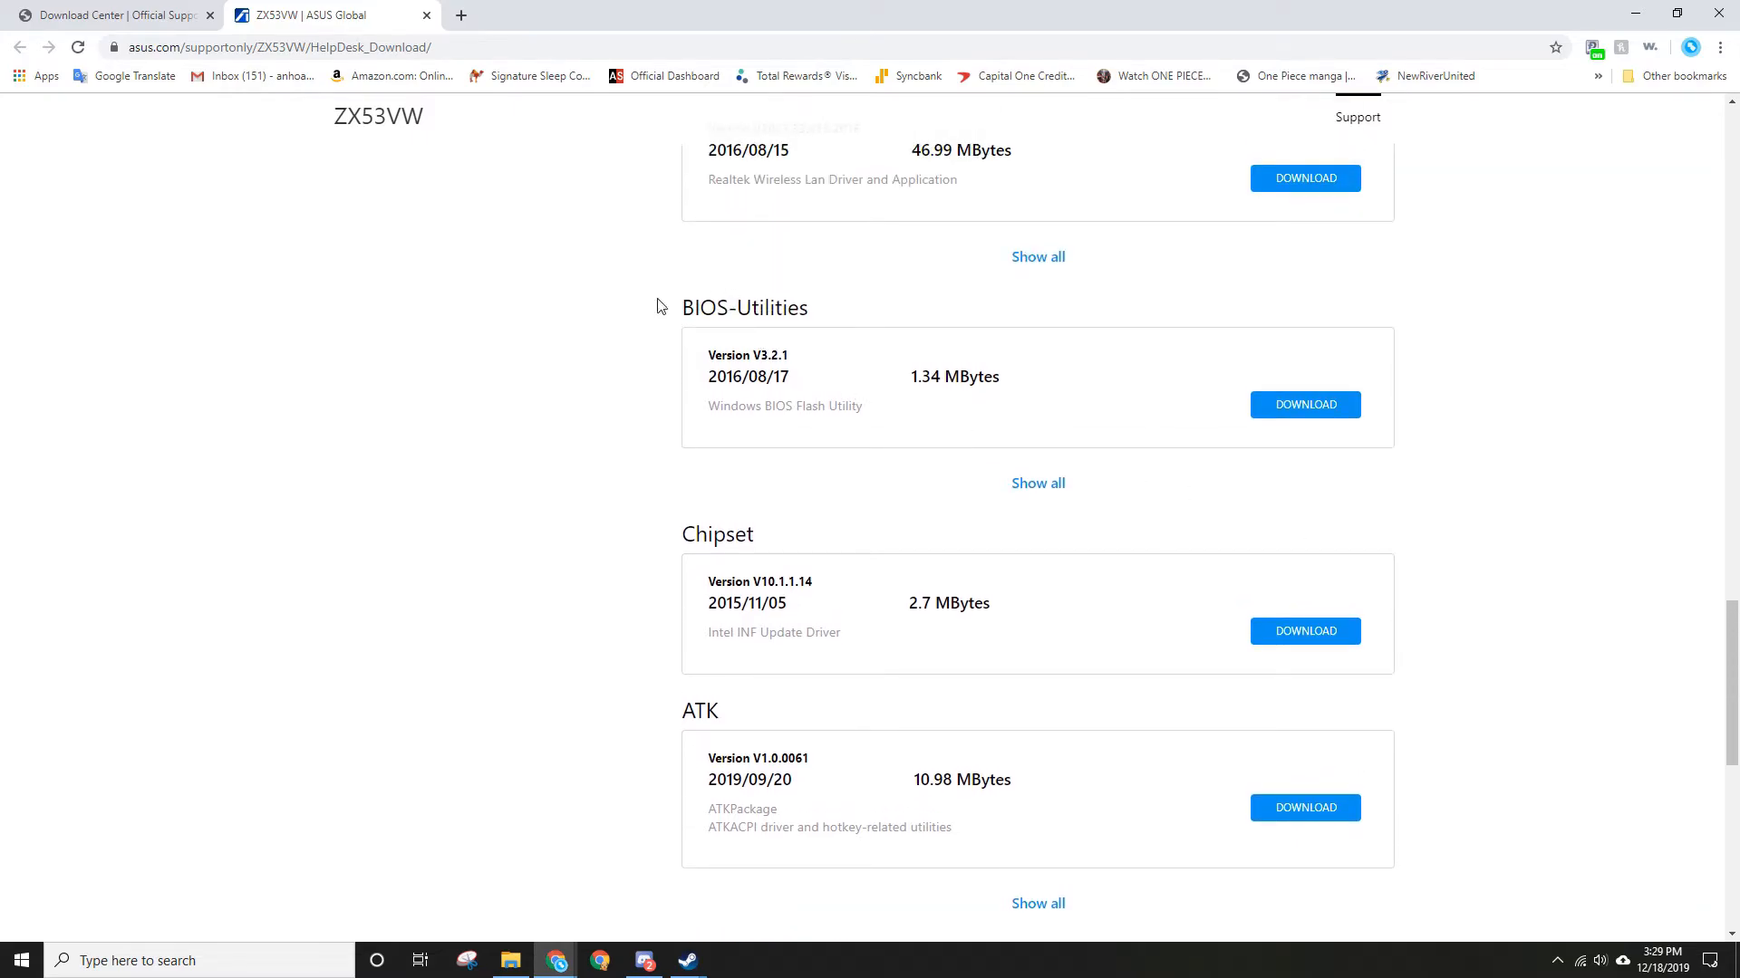
pyautogui.moveTo(435, 22)
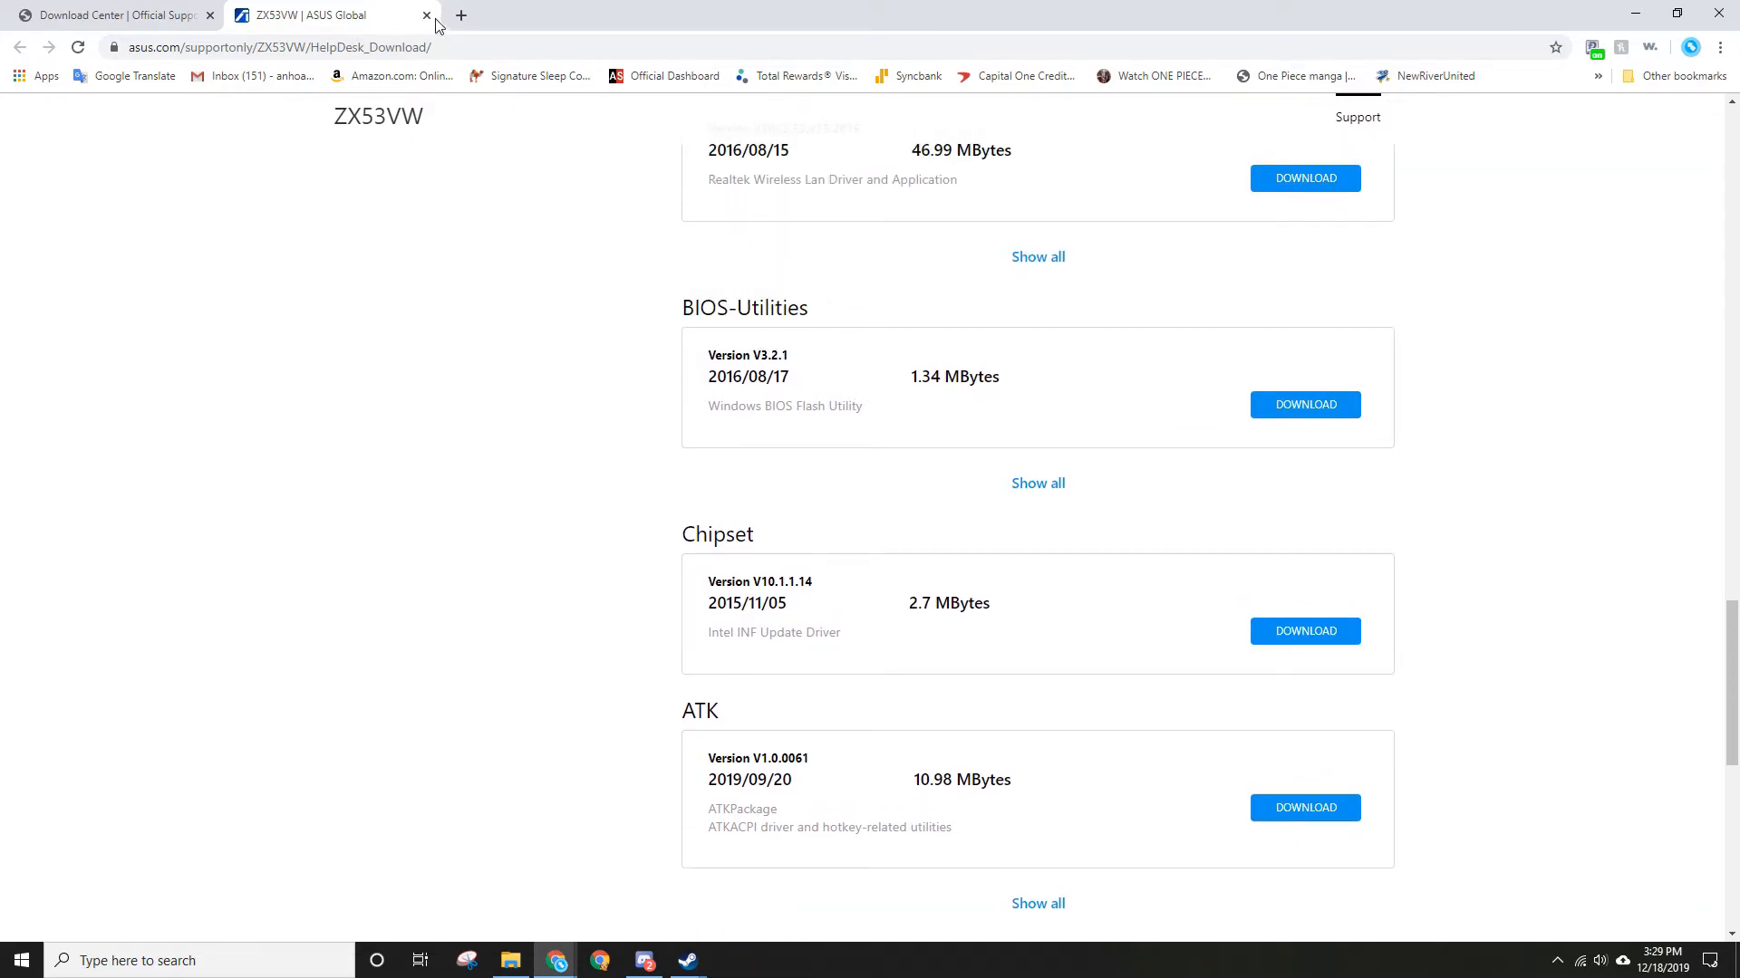
pyautogui.moveTo(423, 18)
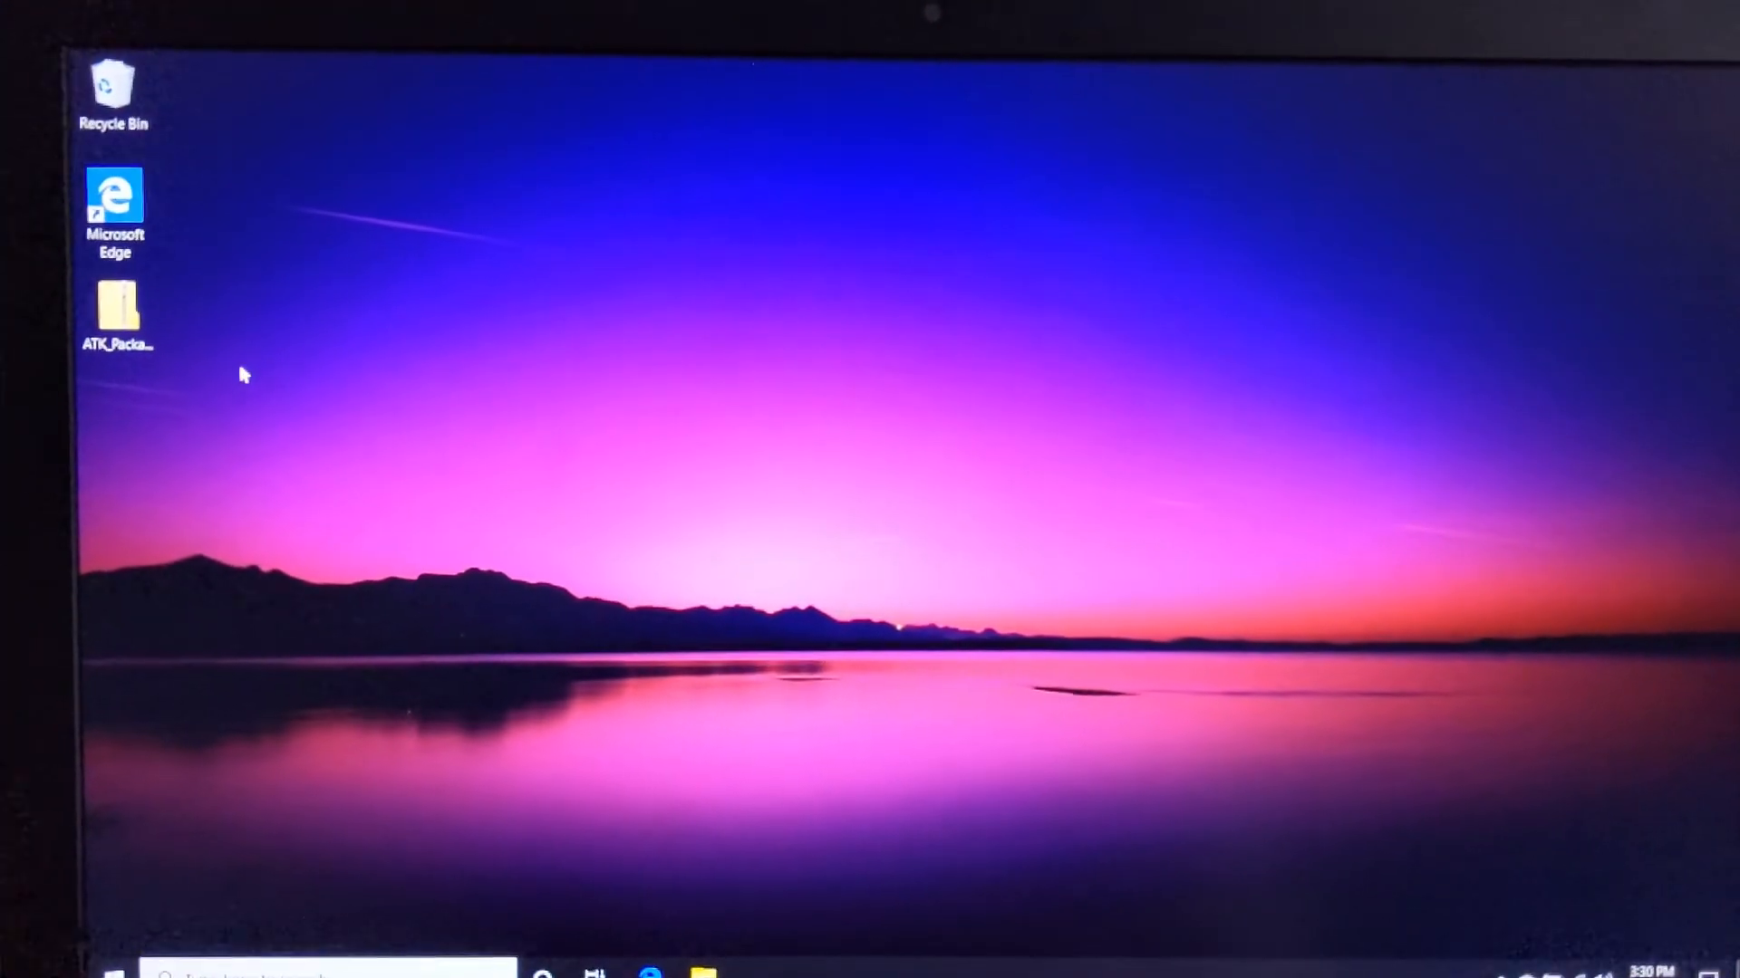
# - Start Extract All on the ATK_Package zip on the desktop
pyautogui.click(79, 304)
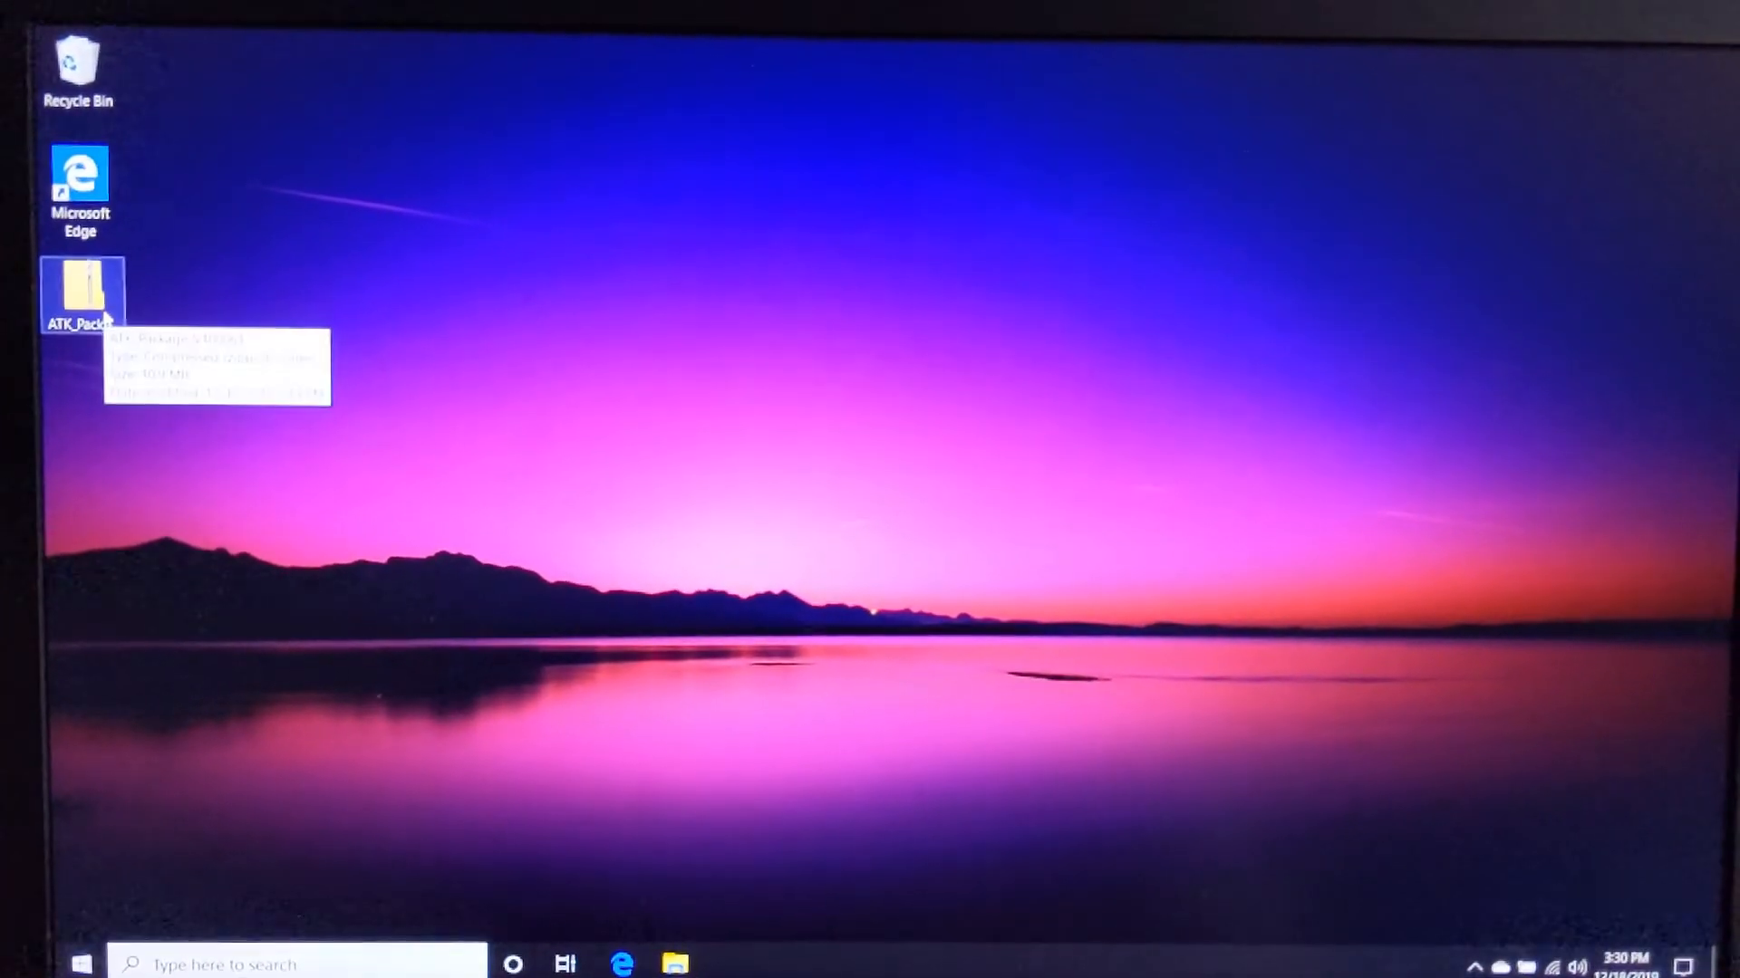
pyautogui.rightClick(81, 281)
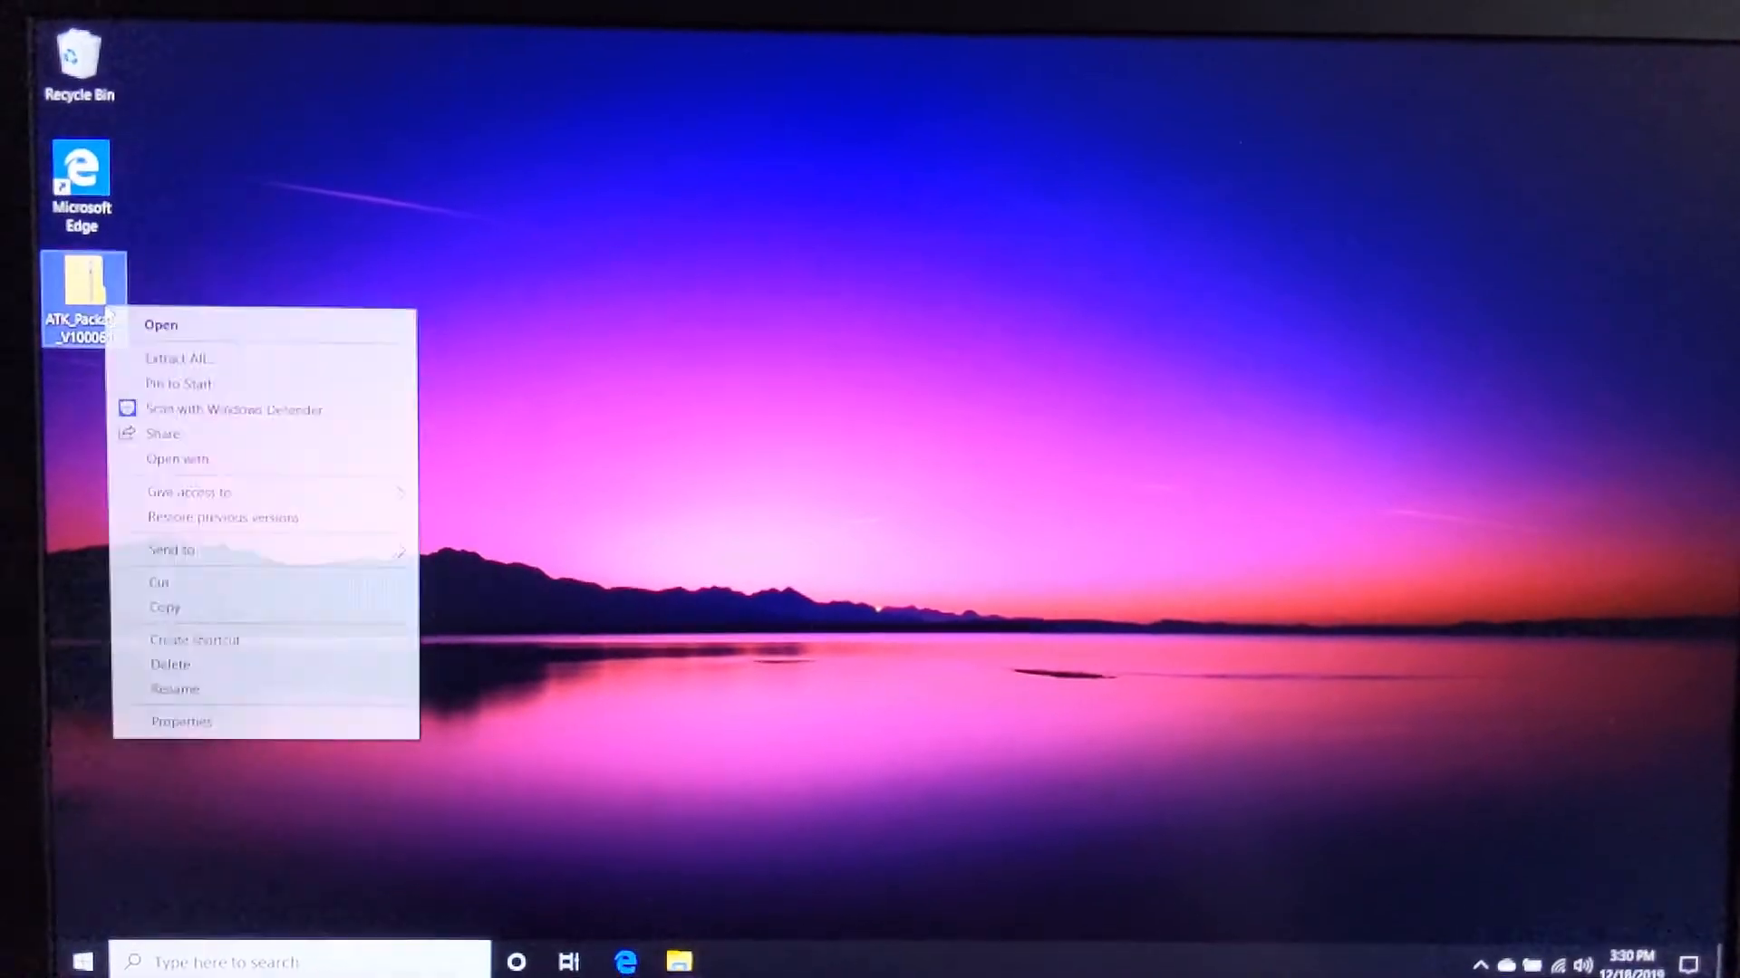
pyautogui.click(179, 359)
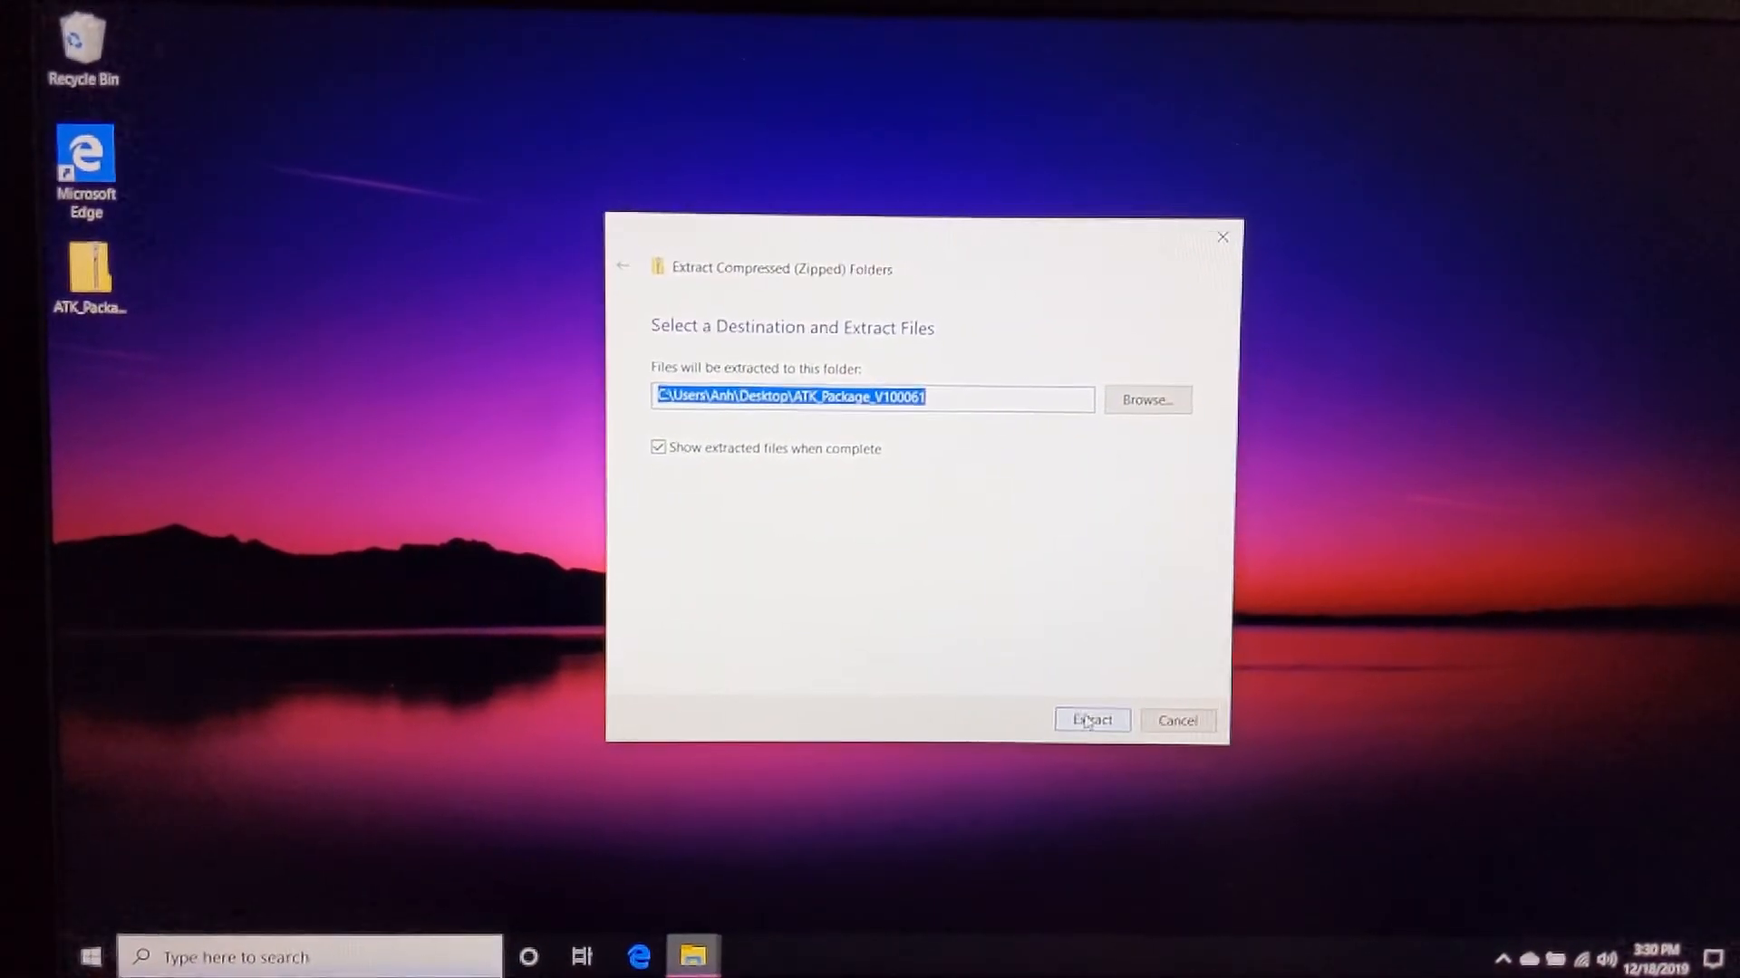
# - Extract into ATK_Package_V100061 and run its Setup application
pyautogui.click(1092, 720)
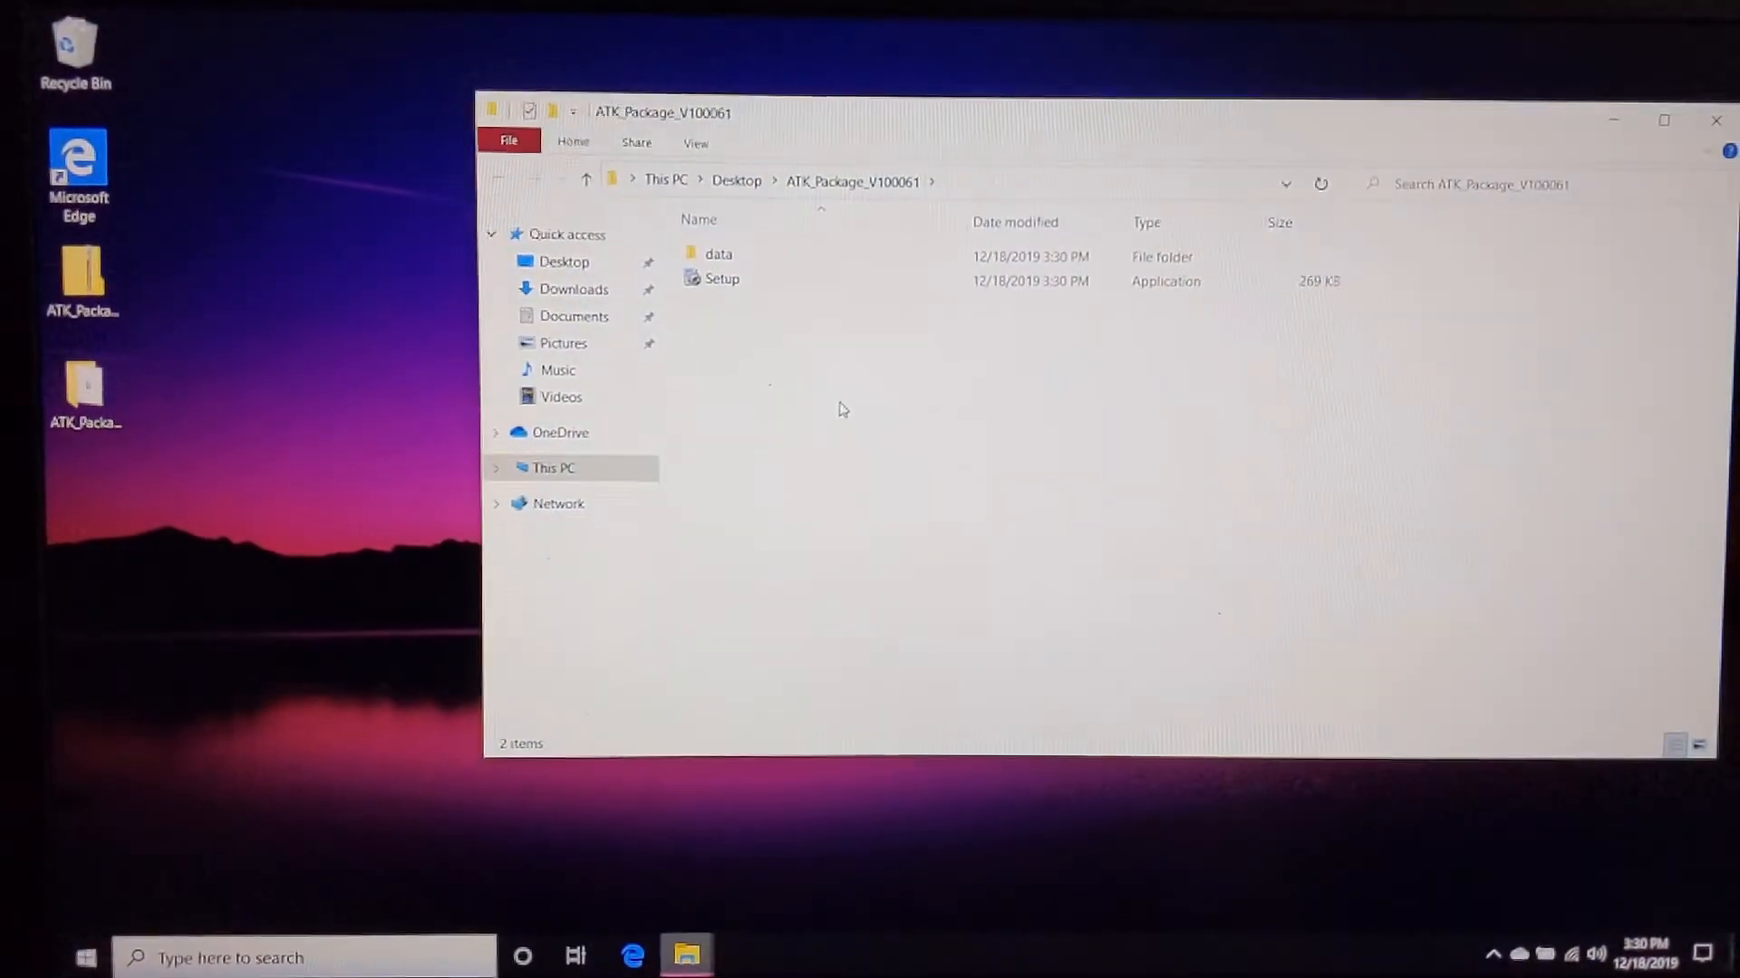
pyautogui.click(721, 279)
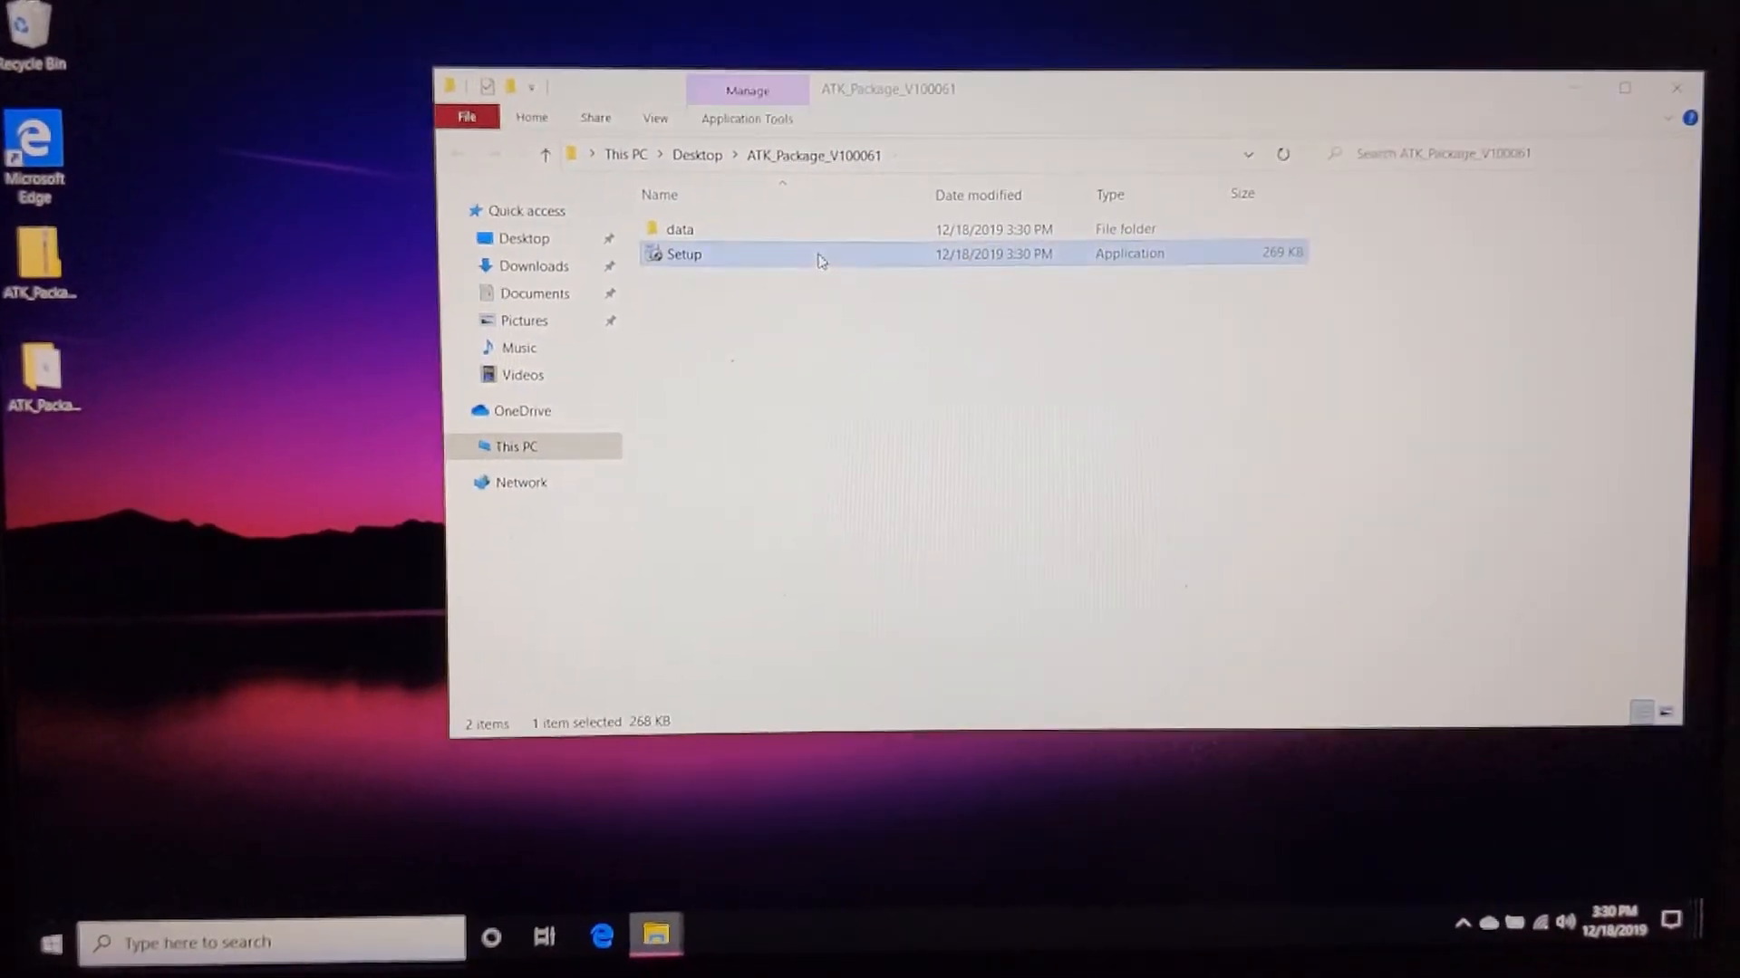
pyautogui.doubleClick(684, 255)
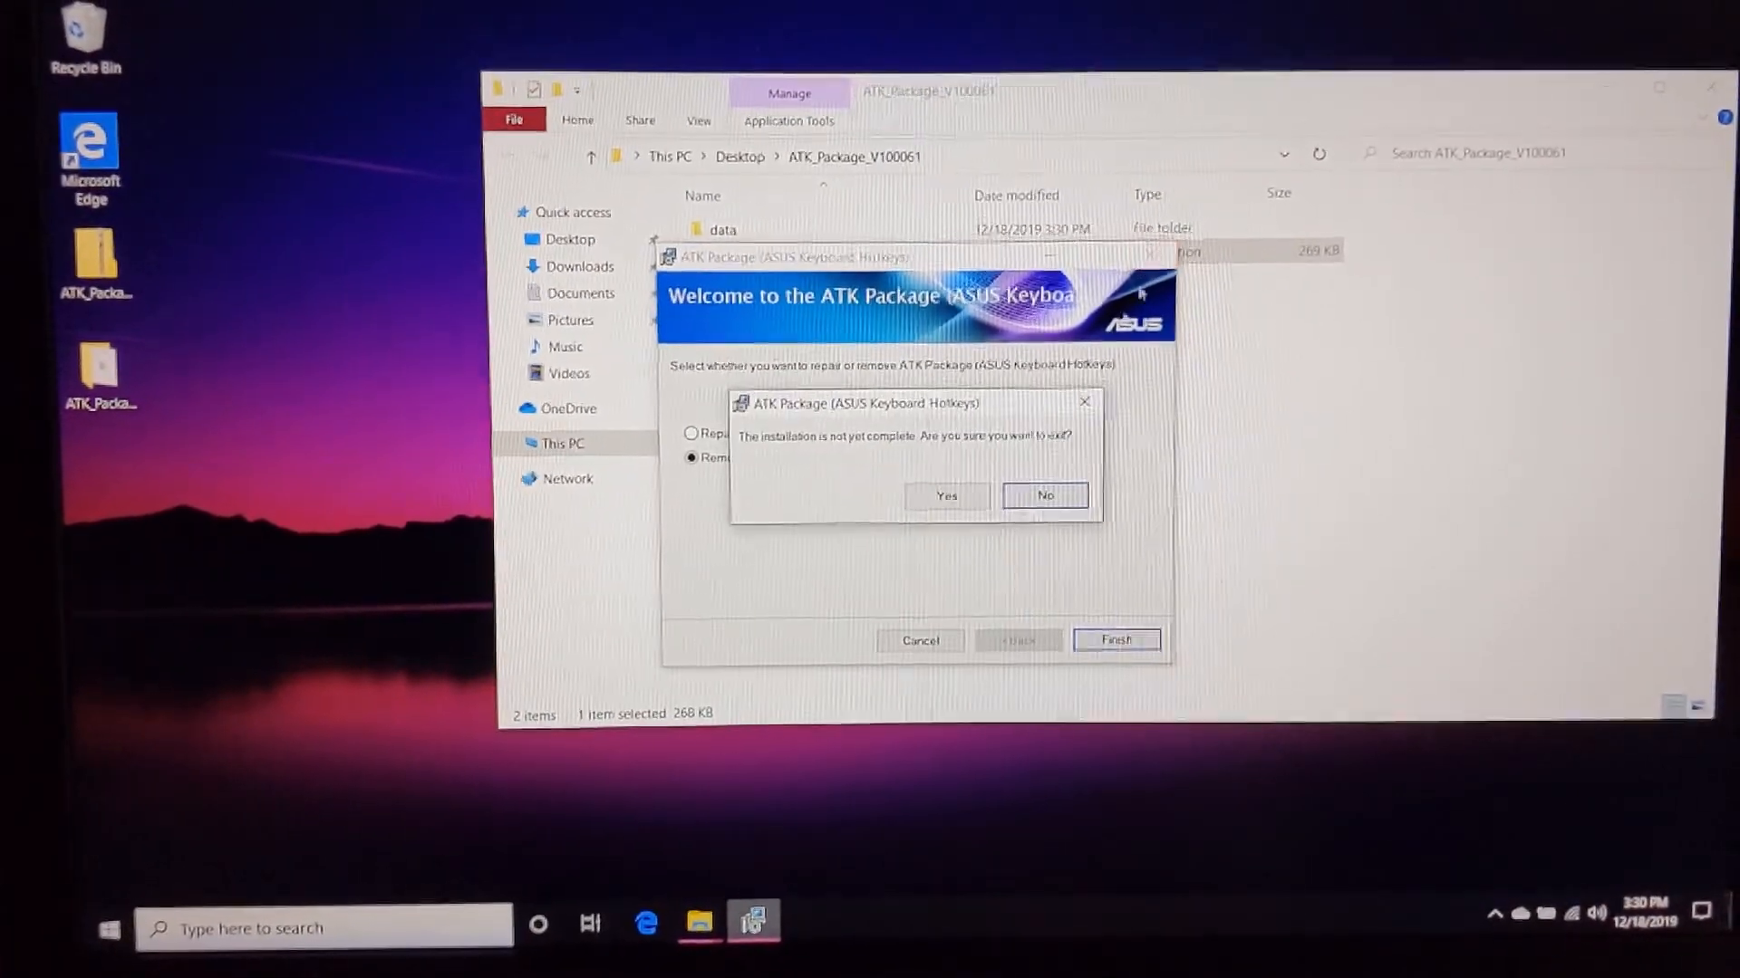
# - Cancel the ATK installer, dismiss the interrupted message, and close the folder
pyautogui.click(946, 496)
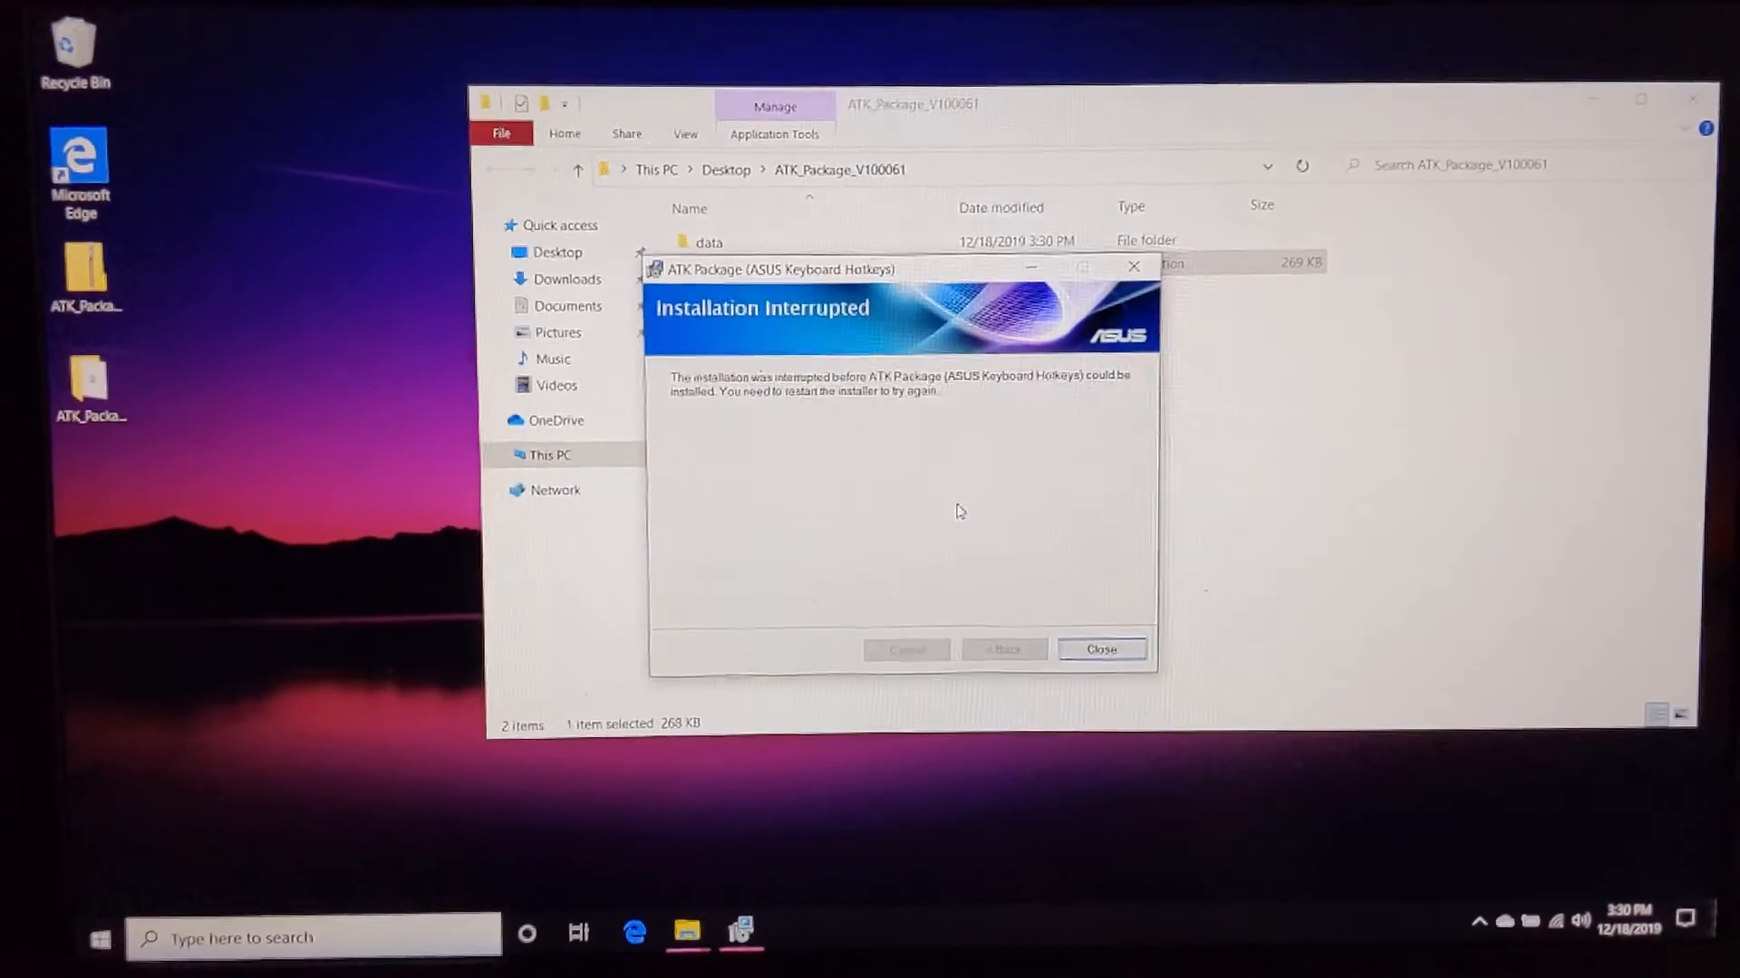
pyautogui.click(1101, 649)
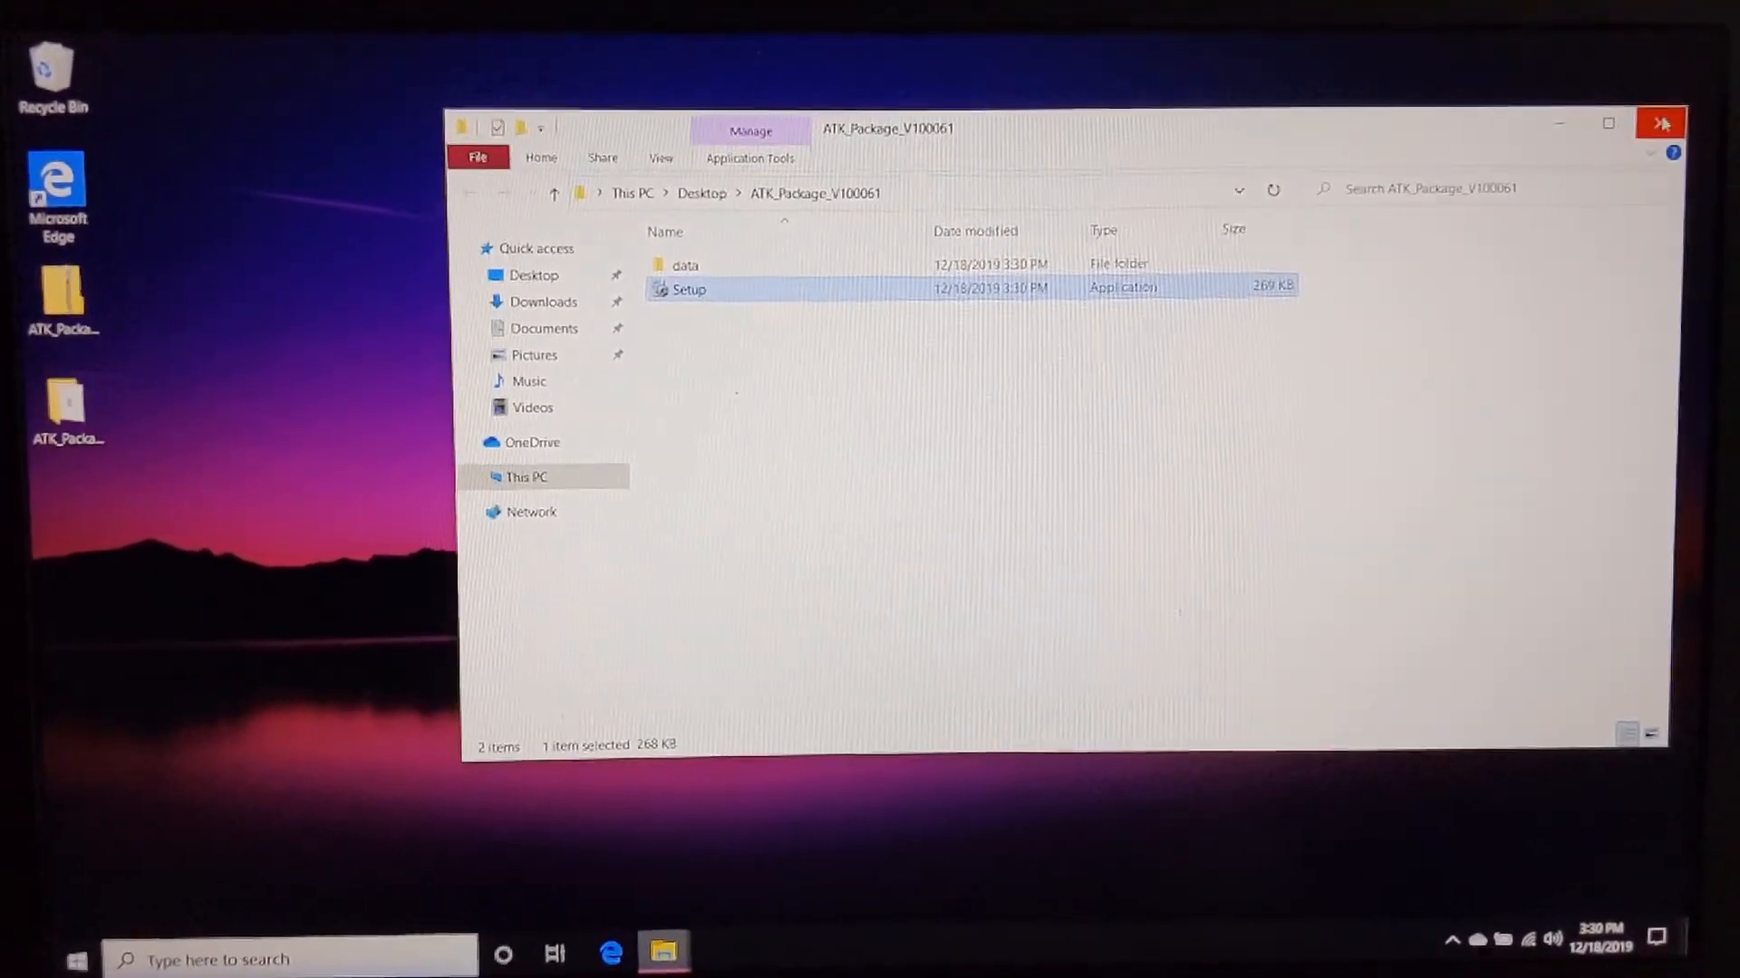
pyautogui.click(1660, 123)
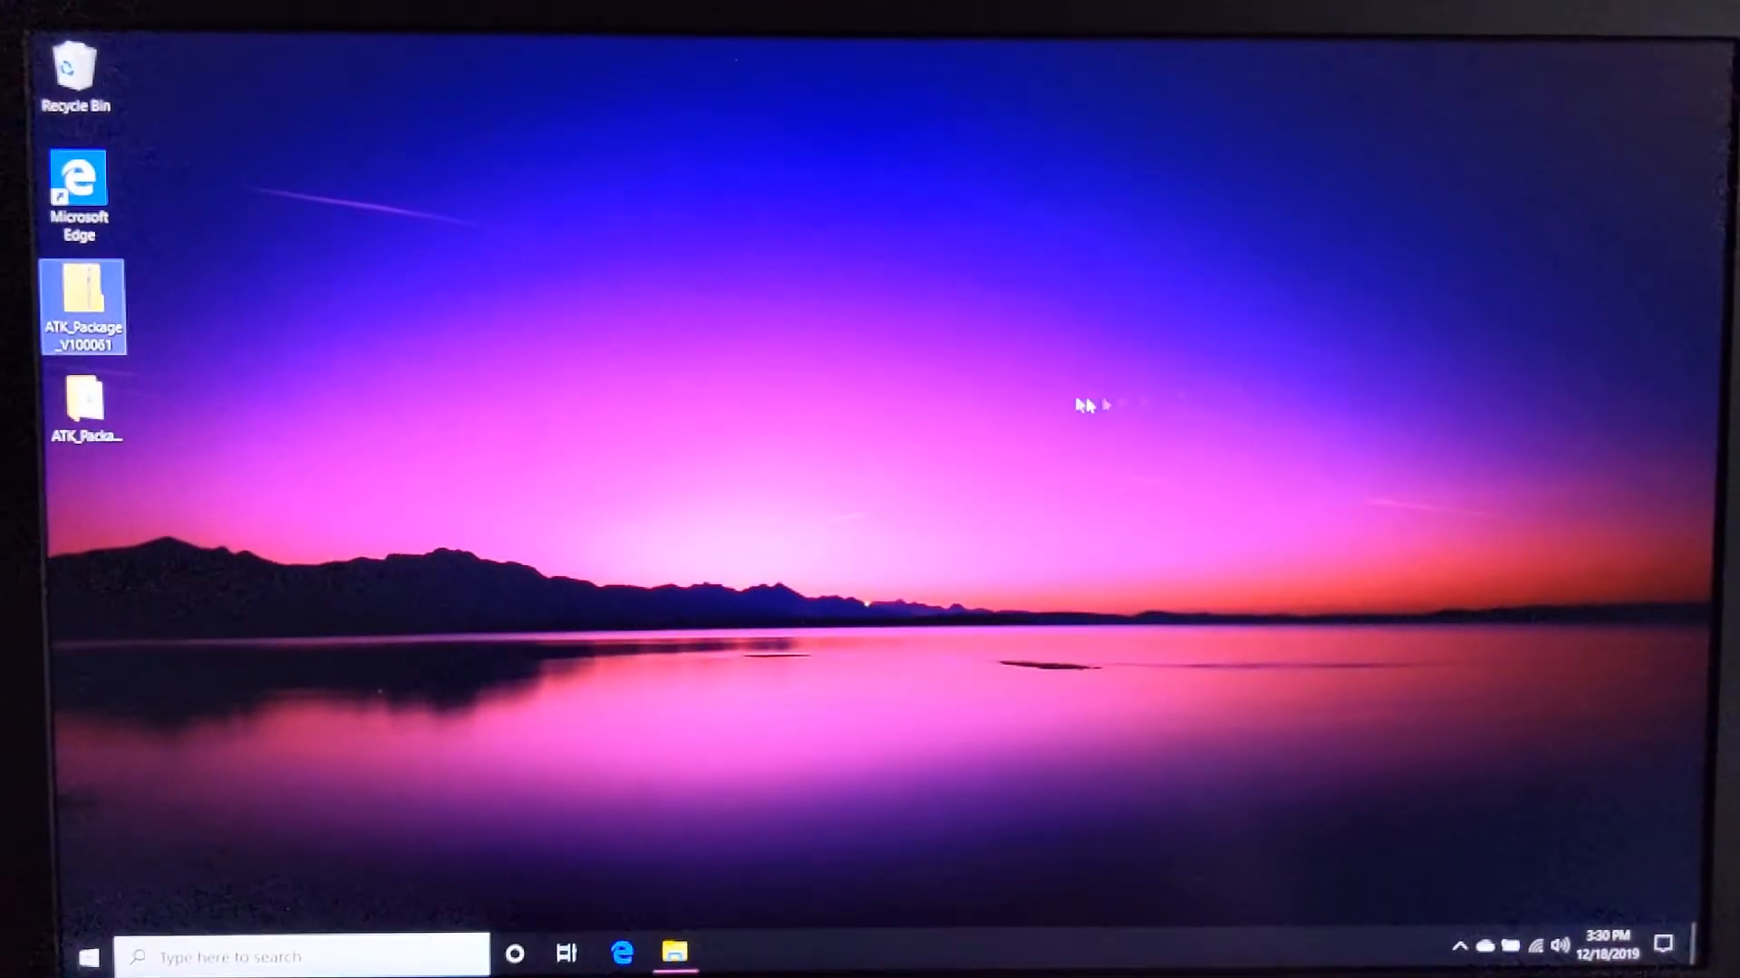